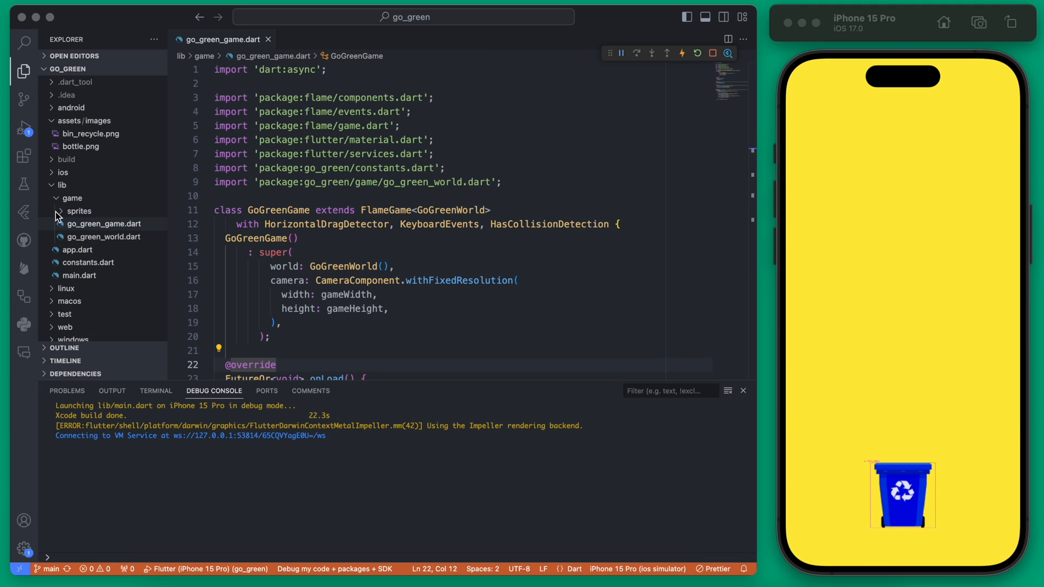
Step: Create a new obstacle.dart file in the sprites folder, glancing over player.dart and bin.dart for reference
{"action": "left_click", "coordinate": [103, 223]}
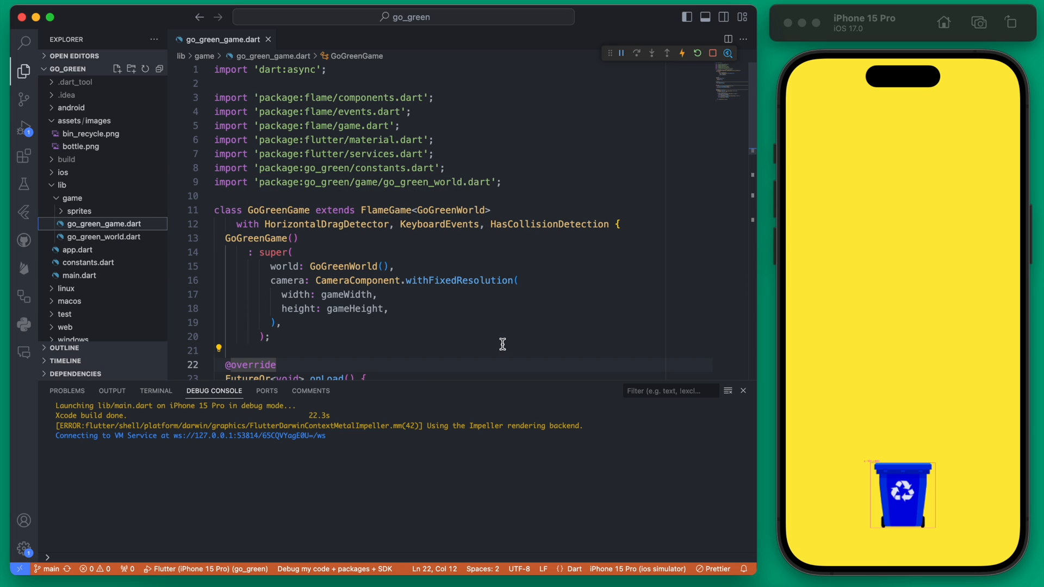
{"action": "mouse_move", "coordinate": [78, 211]}
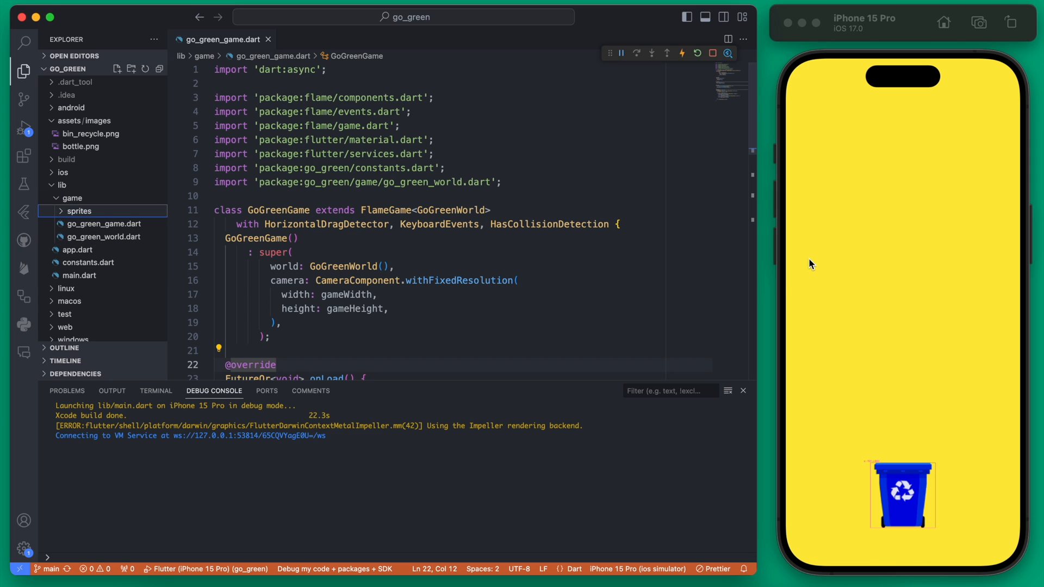
{"action": "mouse_move", "coordinate": [880, 266]}
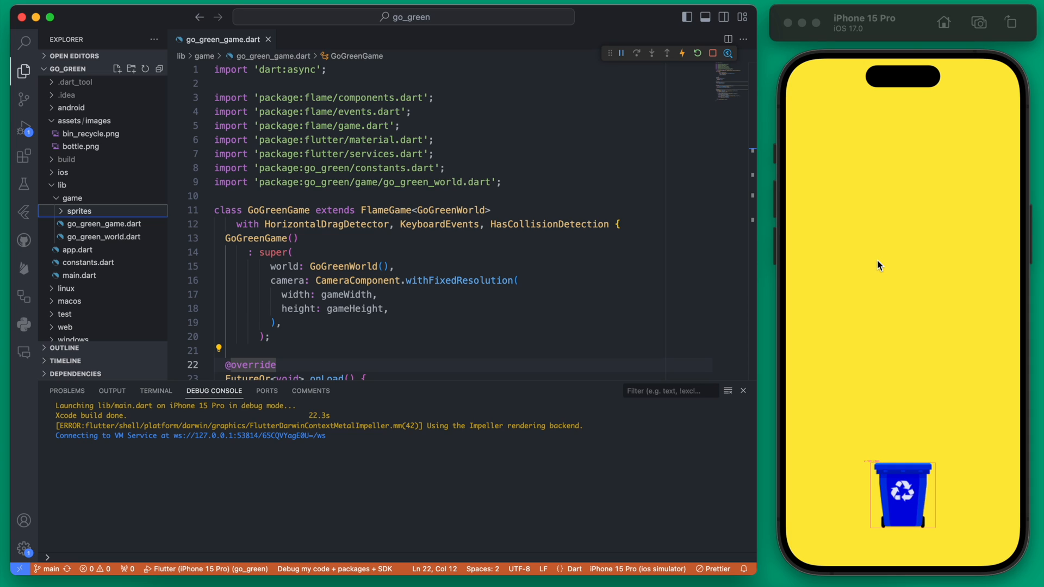
{"action": "right_click", "coordinate": [78, 211]}
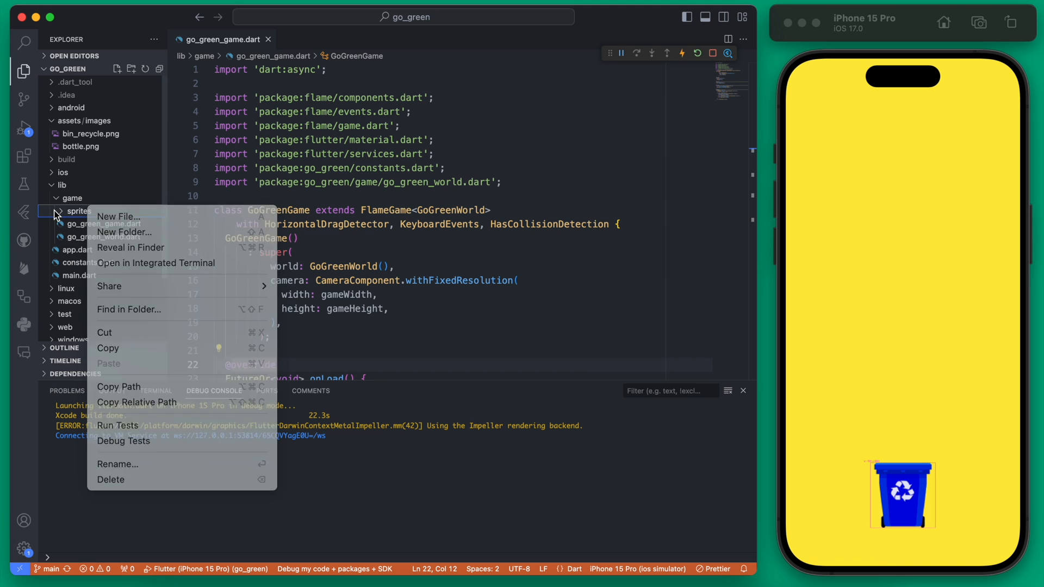
{"action": "mouse_move", "coordinate": [133, 217]}
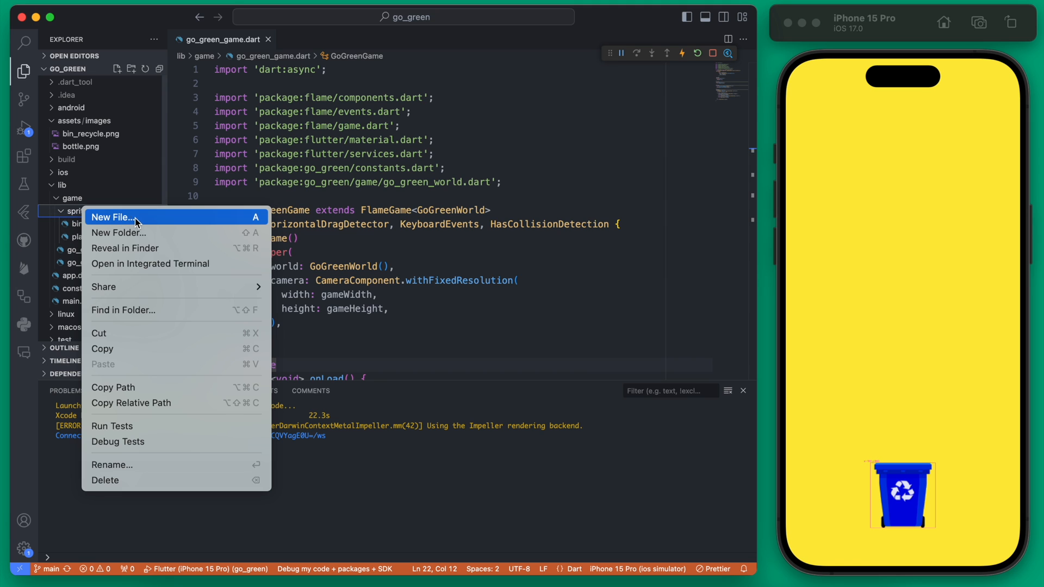
{"action": "left_click", "coordinate": [113, 218]}
{"action": "type", "text": "obstacle.dart"}
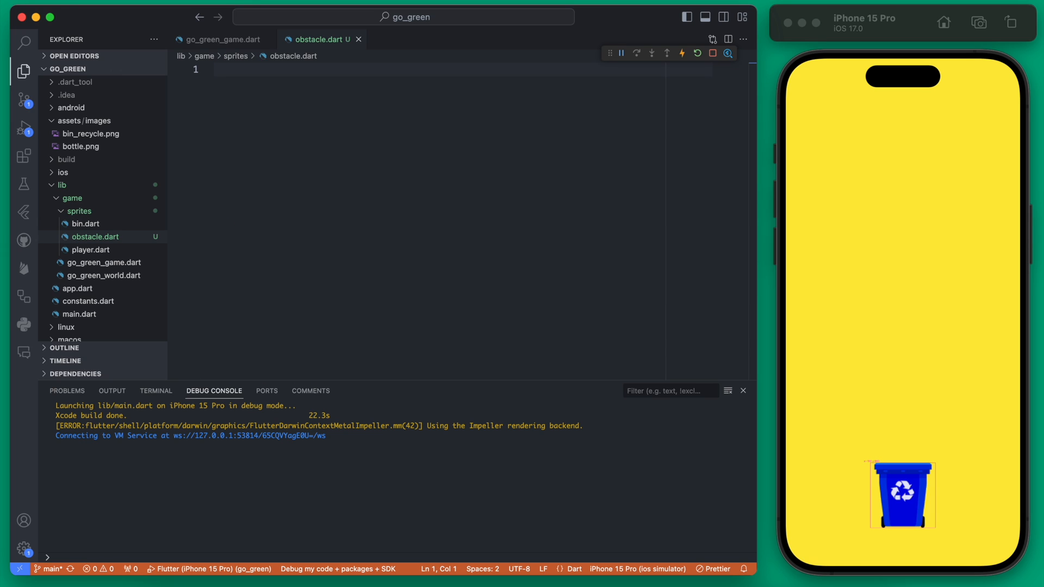
{"action": "left_click", "coordinate": [91, 250]}
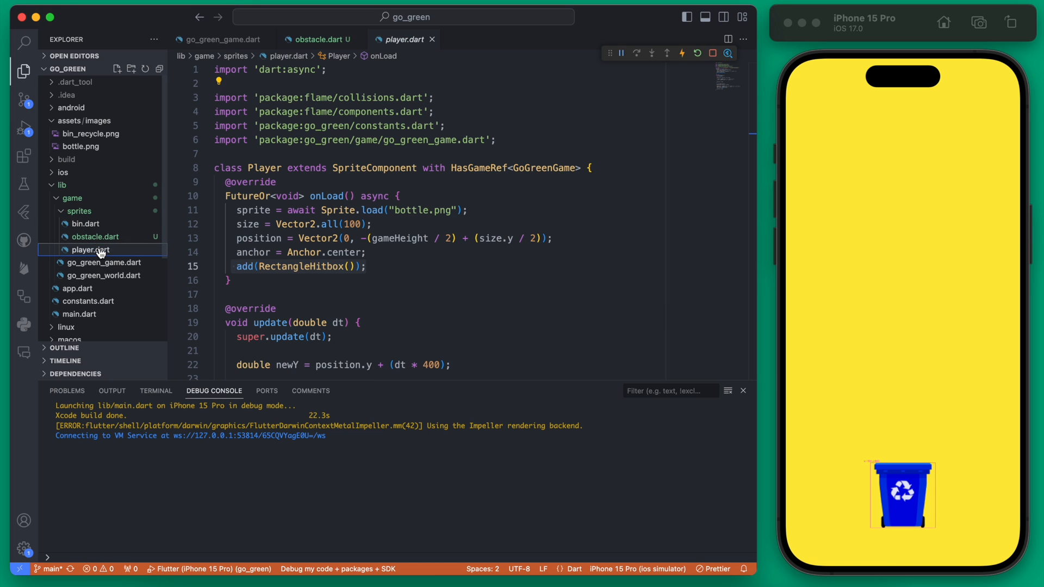
{"action": "left_click", "coordinate": [94, 236]}
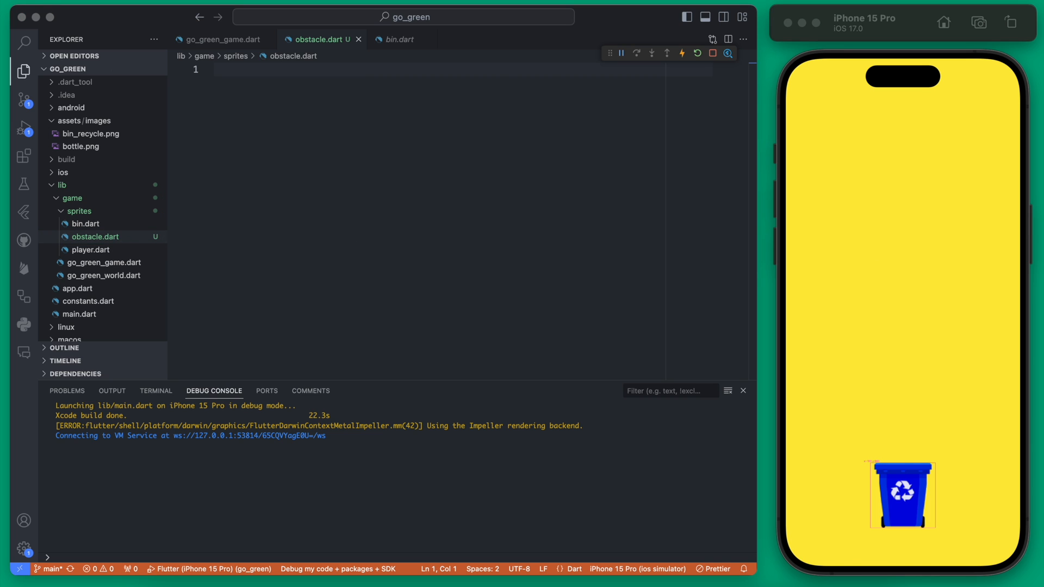
{"action": "mouse_move", "coordinate": [488, 271]}
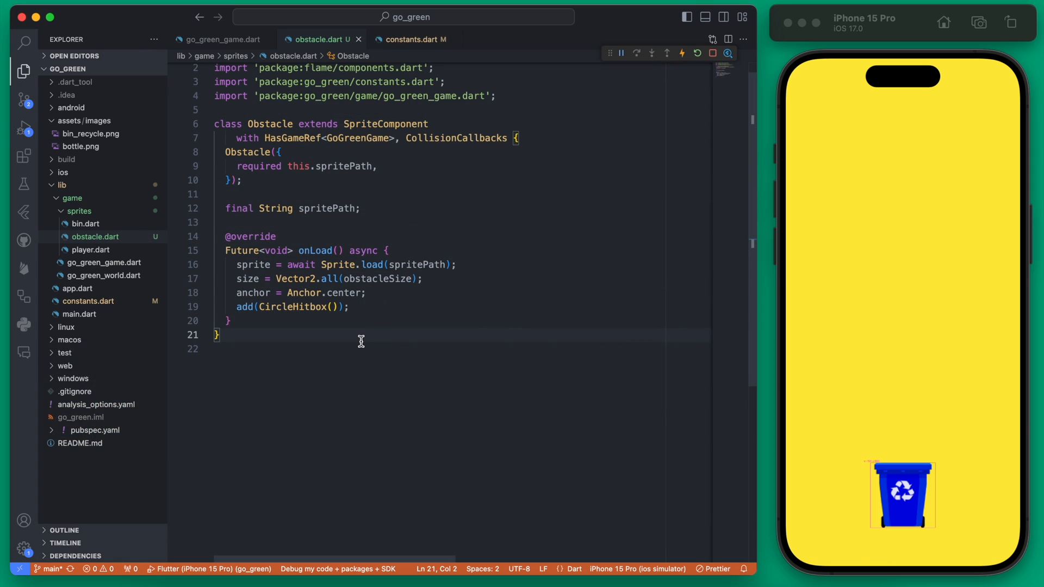
{"action": "left_click", "coordinate": [430, 124]}
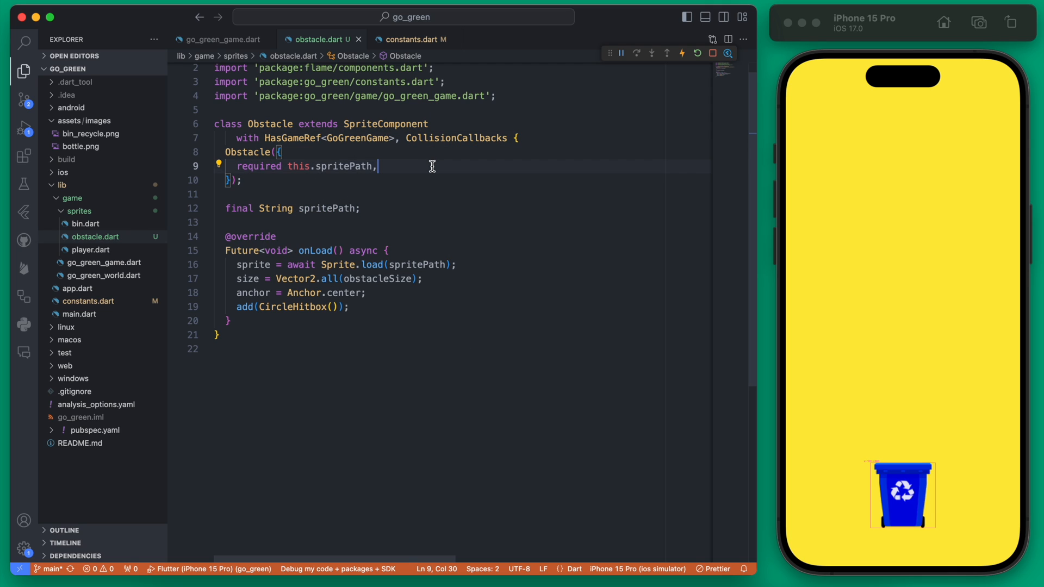
{"action": "mouse_move", "coordinate": [252, 367]}
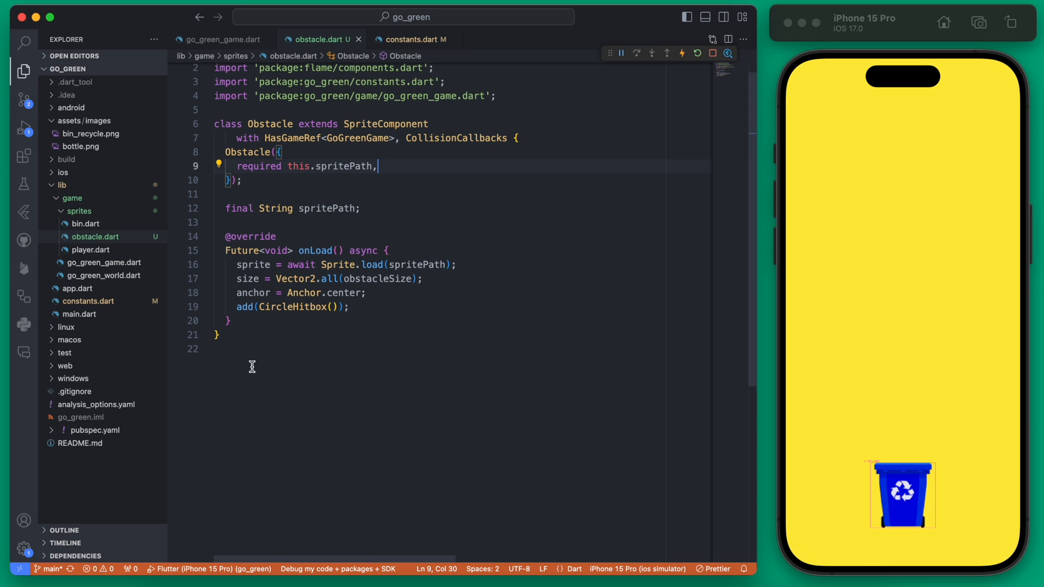
{"action": "mouse_move", "coordinate": [455, 294]}
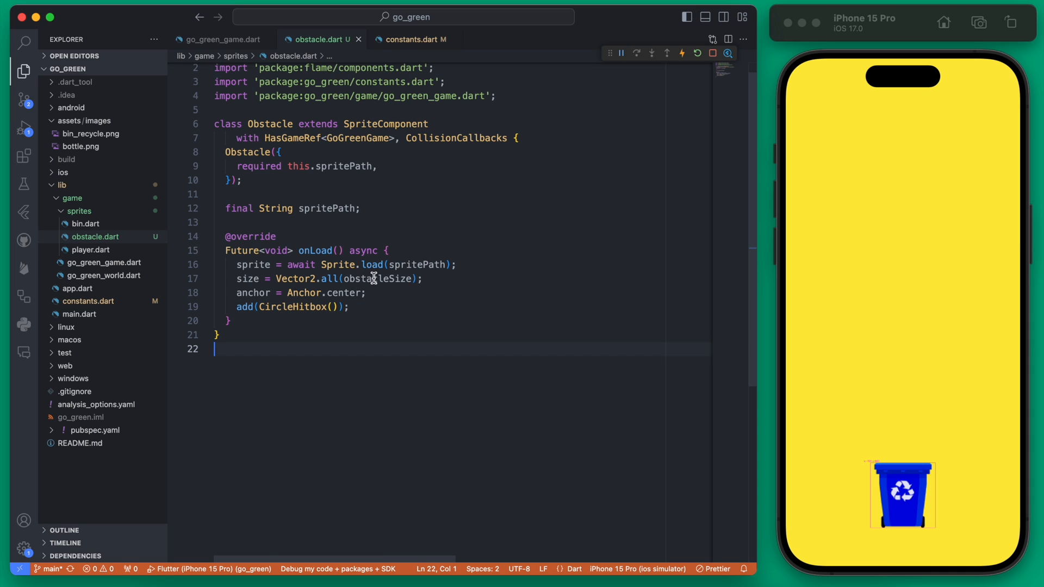
{"action": "left_click", "coordinate": [408, 39]}
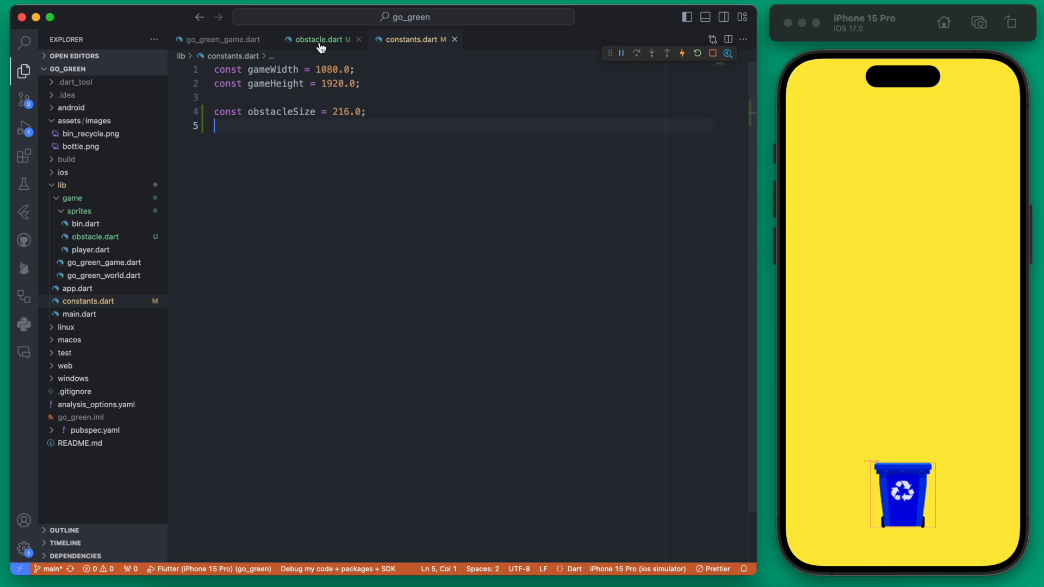
{"action": "left_click", "coordinate": [319, 39]}
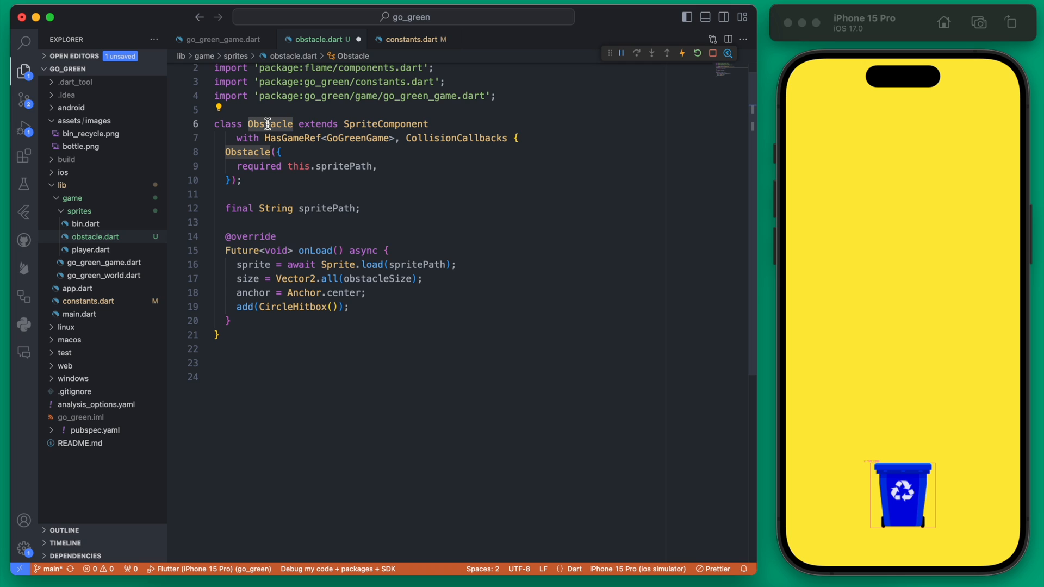
{"action": "mouse_move", "coordinate": [352, 378]}
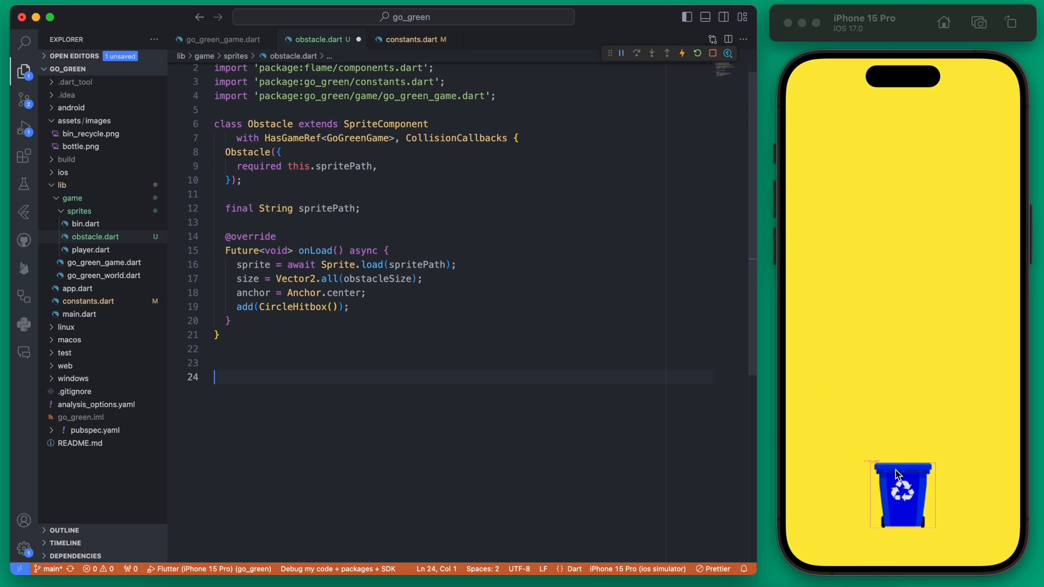
{"action": "mouse_move", "coordinate": [579, 411]}
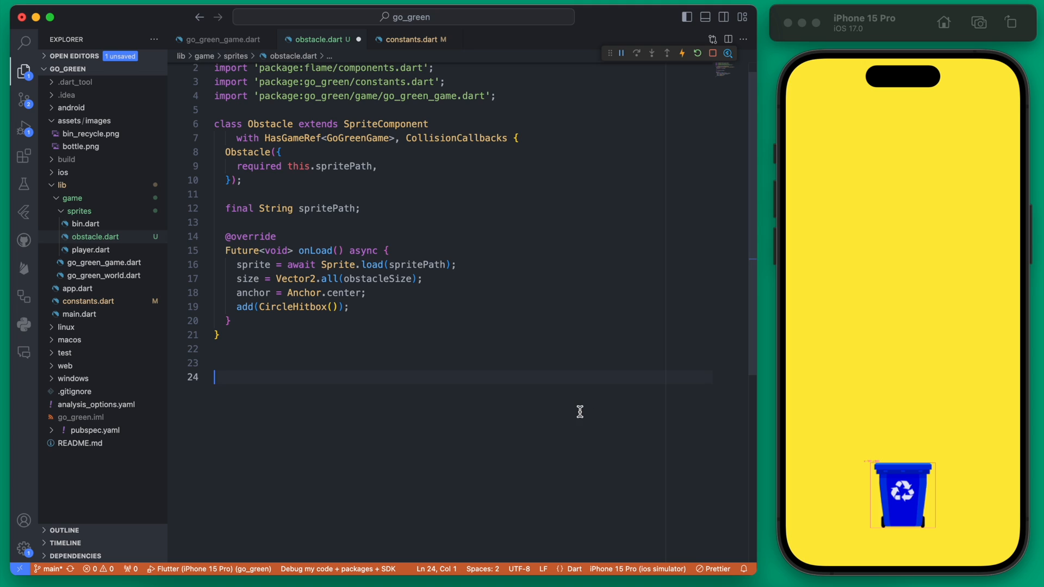
{"action": "mouse_move", "coordinate": [465, 354]}
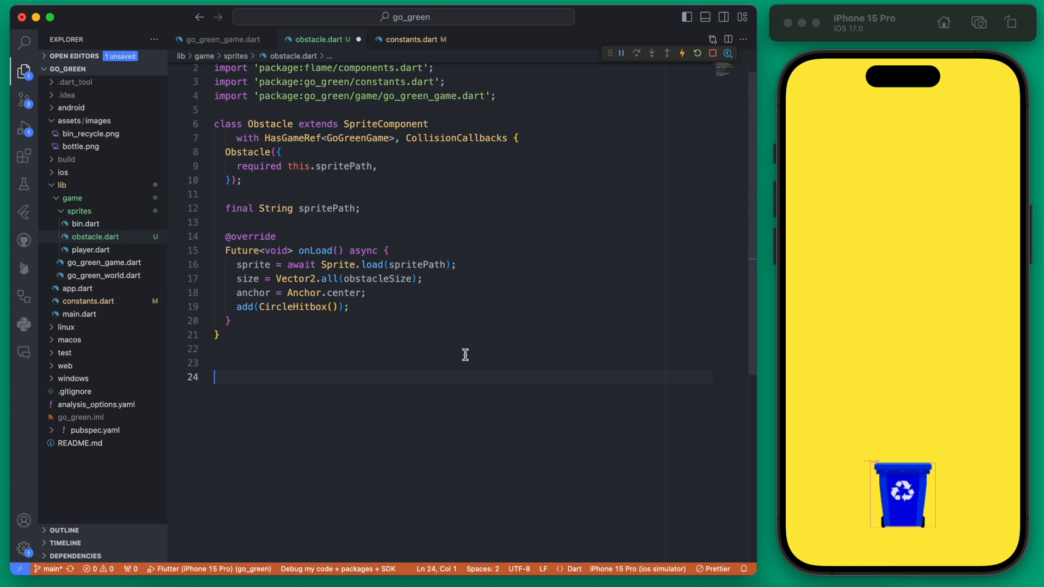
Step: Write class ObstacleTrash extends Obstacle whose constructor passes spritePath 'trash.png' to super
{"action": "type", "text": "class"}
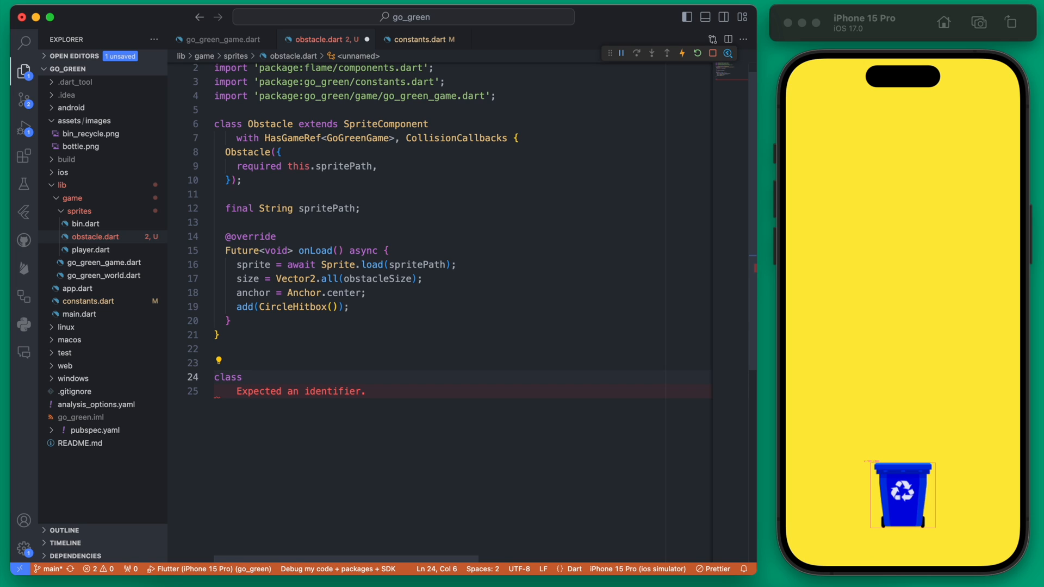
{"action": "type", "text": "O"}
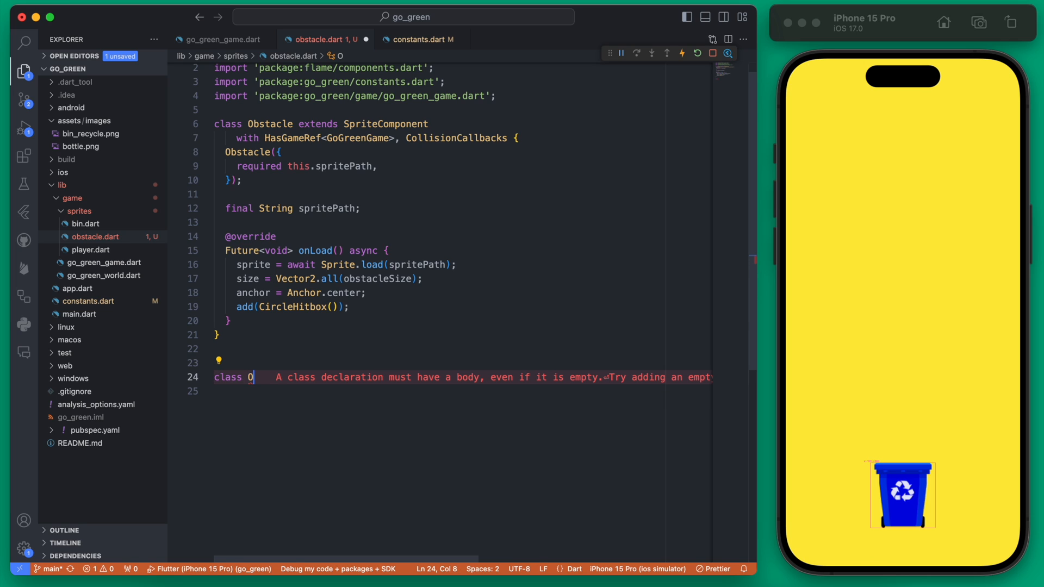
{"action": "type", "text": "bstacleTrash extends Obstacle {"}
{"action": "left_click", "coordinate": [463, 390]}
{"action": "type", "text": "ObstacleTrash() : super(spritePath: "}
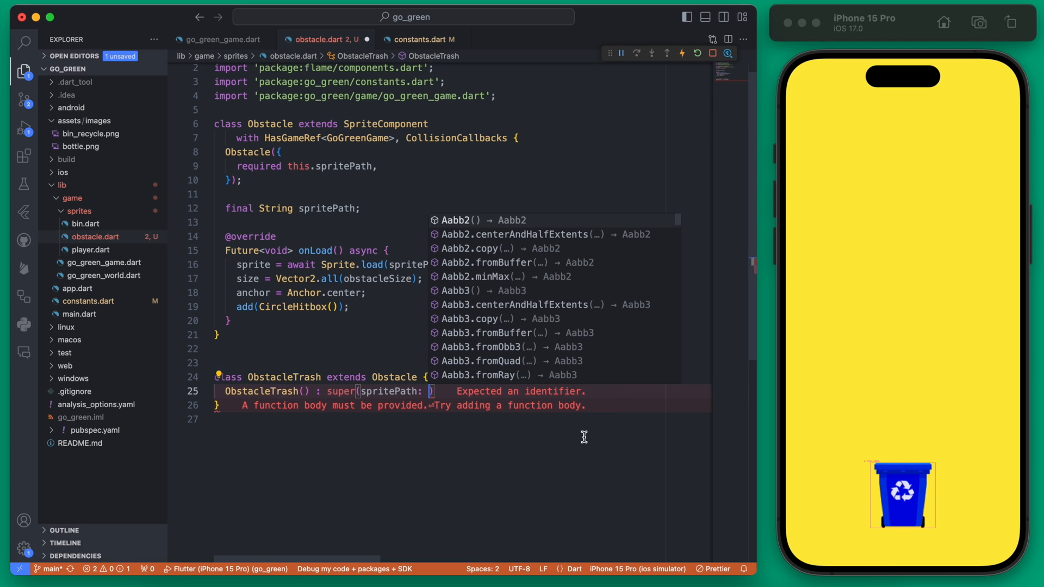
{"action": "type", "text": "''"}
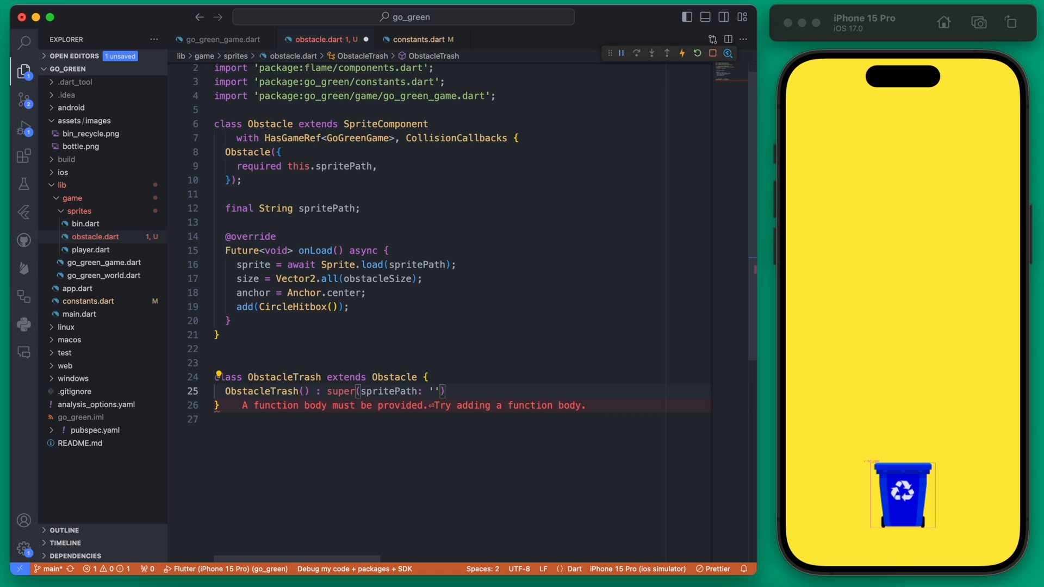
{"action": "type", "text": "trash.png"}
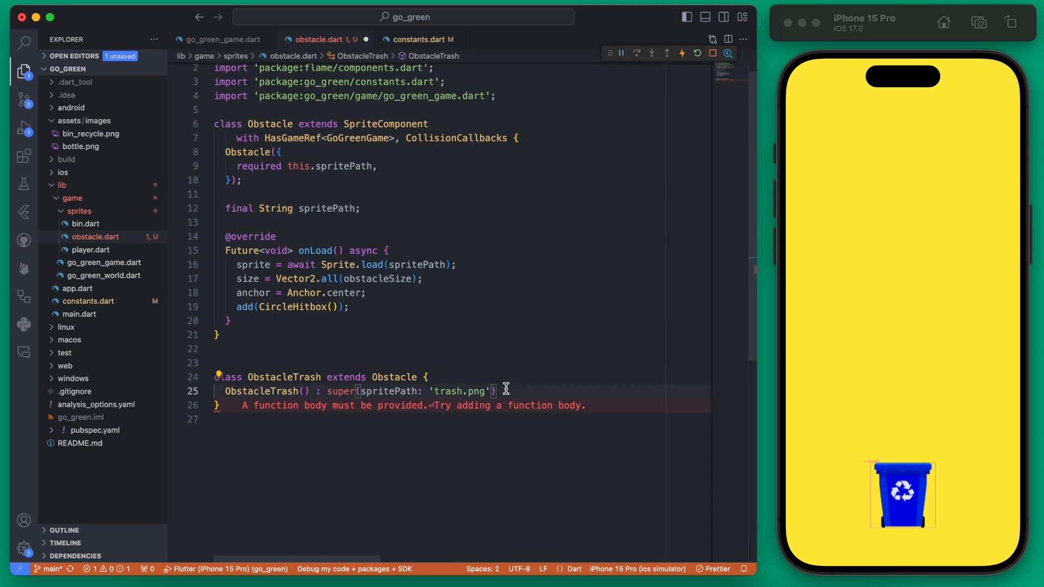
{"action": "type", "text": ";"}
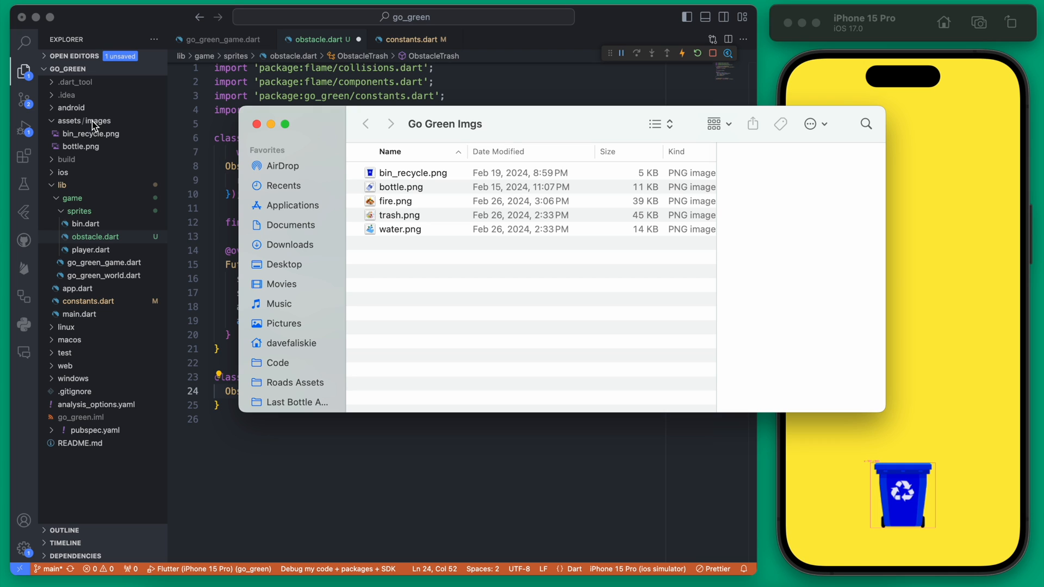
Step: Preview fire.png in the Go Green Imgs folder among the obstacle images
{"action": "left_click", "coordinate": [396, 200]}
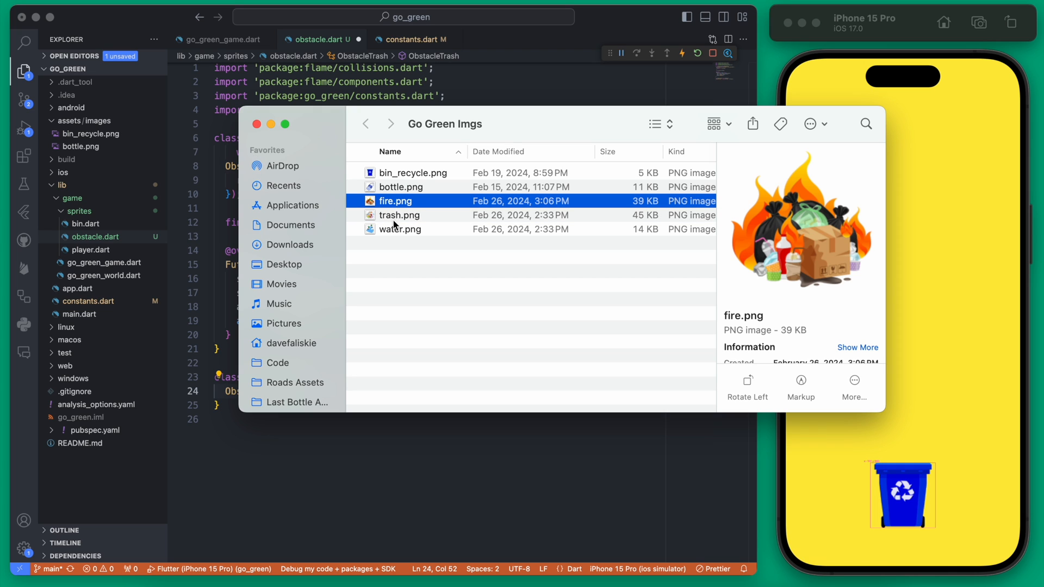
{"action": "mouse_move", "coordinate": [397, 212]}
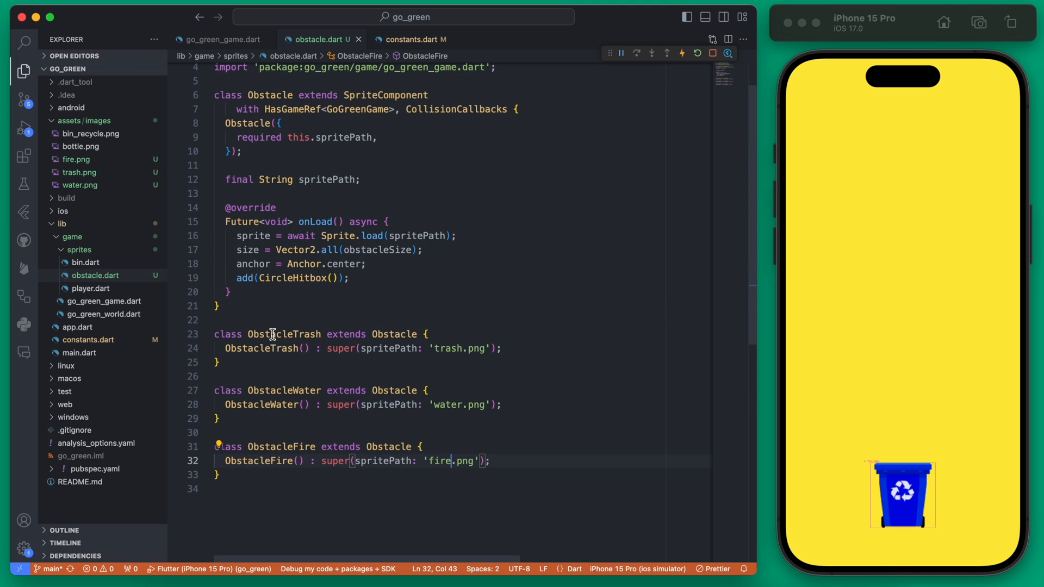
{"action": "mouse_move", "coordinate": [512, 480]}
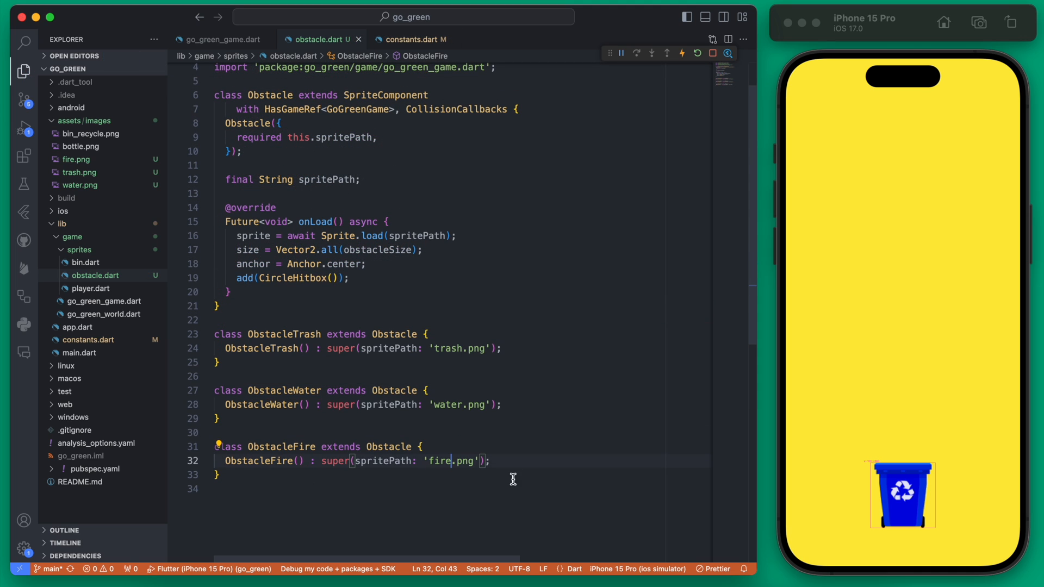
{"action": "mouse_move", "coordinate": [554, 475]}
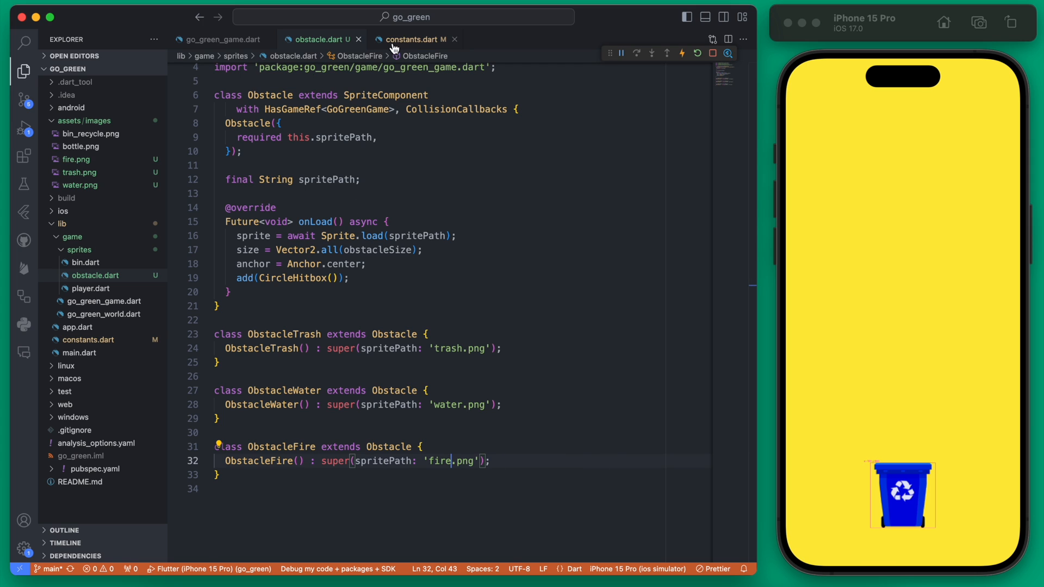
{"action": "mouse_move", "coordinate": [108, 283]}
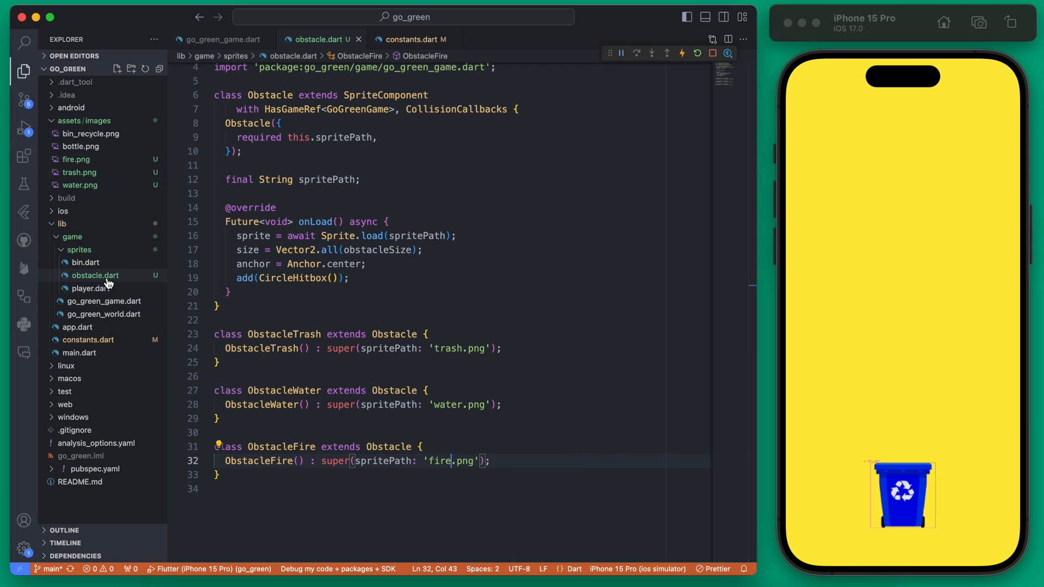
{"action": "mouse_move", "coordinate": [112, 333]}
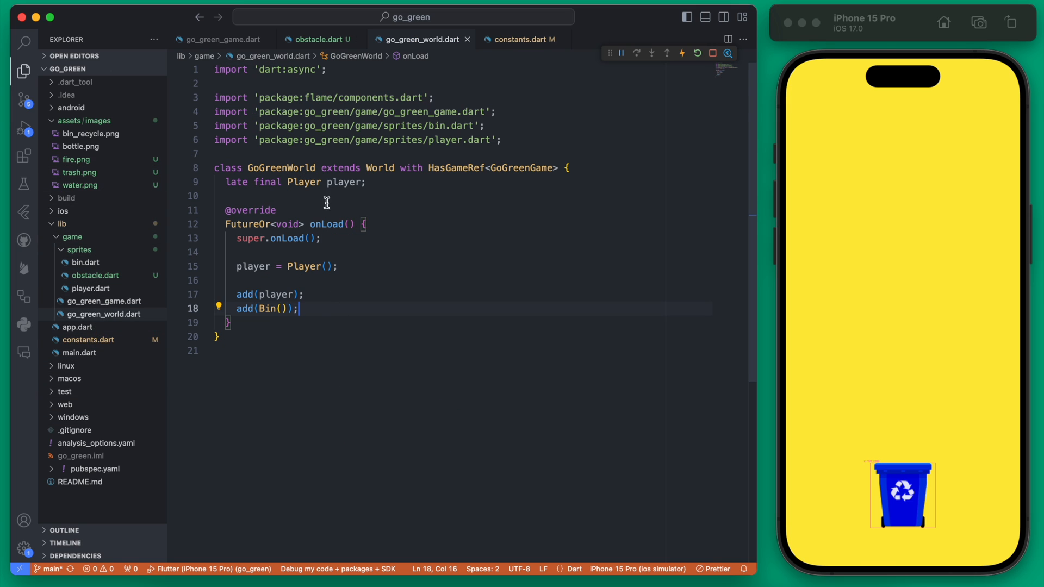
Step: Add ObstacleTrash()..position = Vector2(0, 0) in the world's onLoad and hot reload to show it in the simulator
{"action": "key", "text": "Enter"}
{"action": "type", "text": "add(component"}
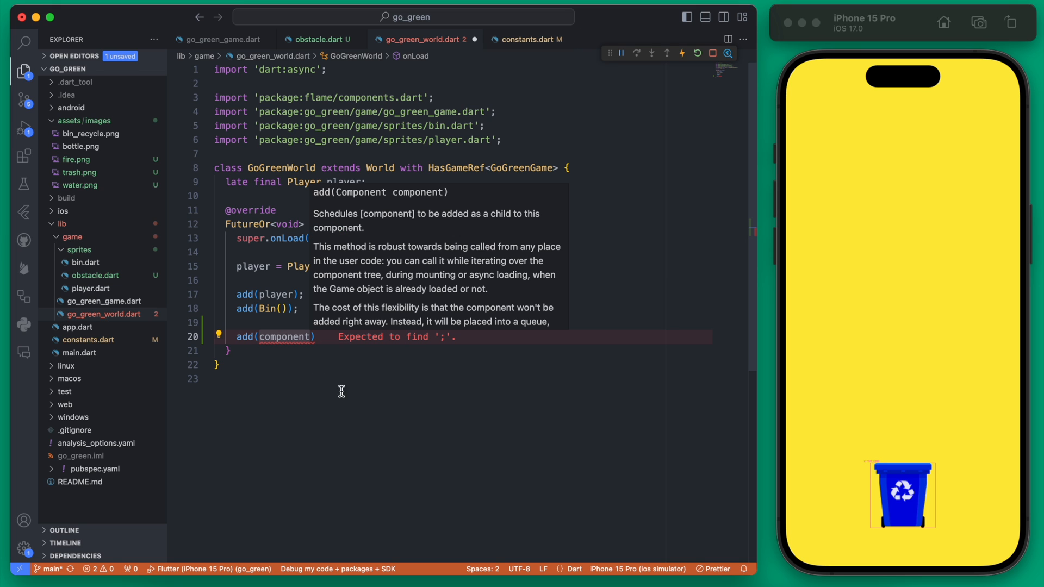
{"action": "type", "text": "Ob)"}
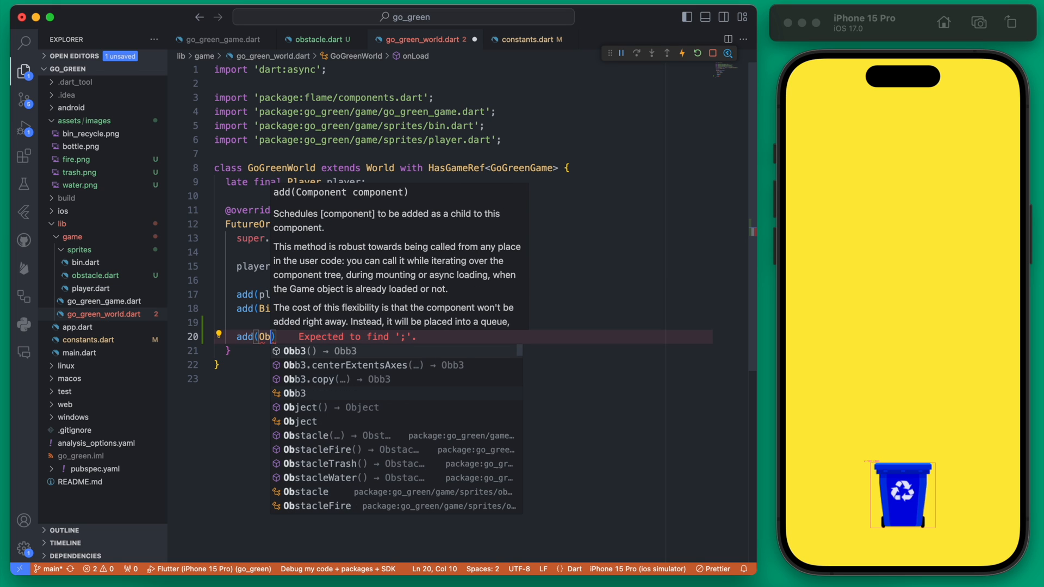
{"action": "left_click", "coordinate": [325, 463]}
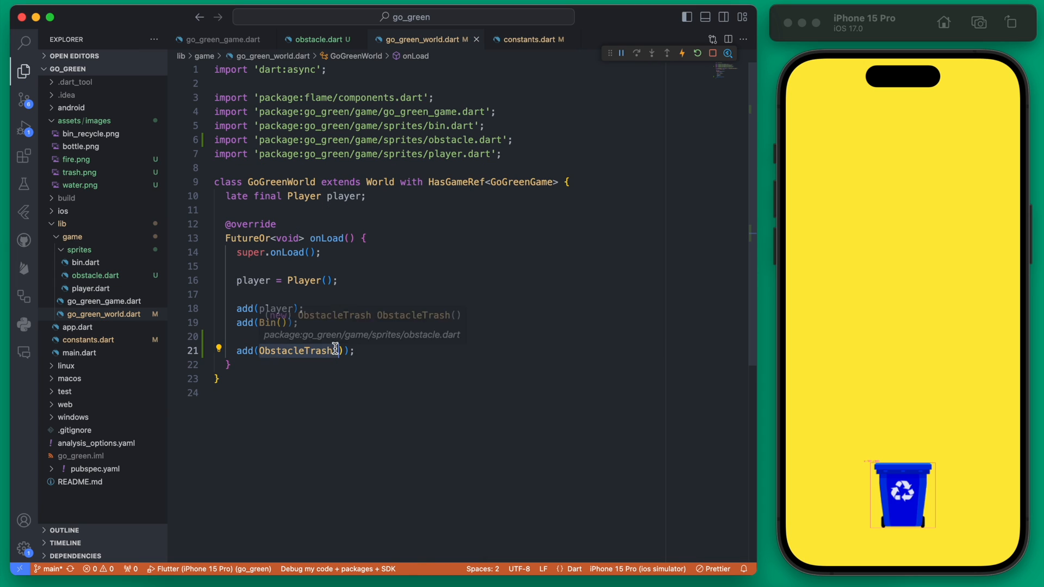
{"action": "type", "text": "."}
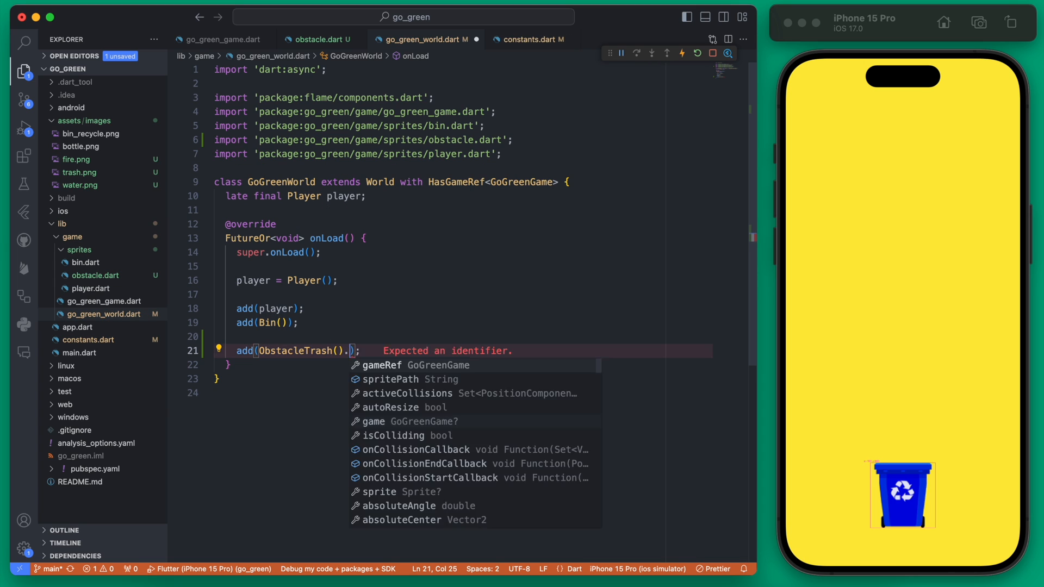
{"action": "type", "text": ".position = V"}
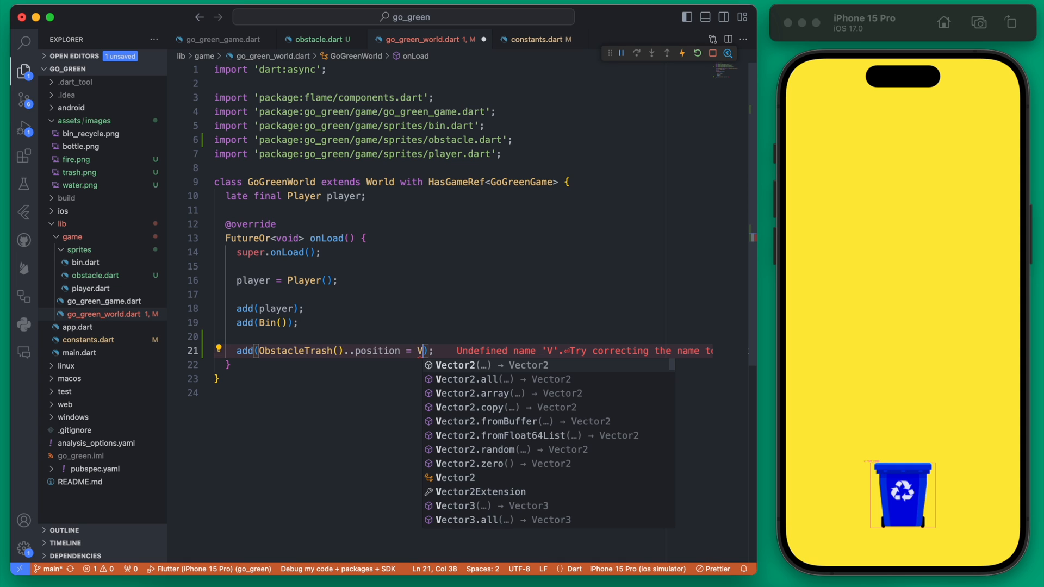
{"action": "left_click", "coordinate": [467, 366]}
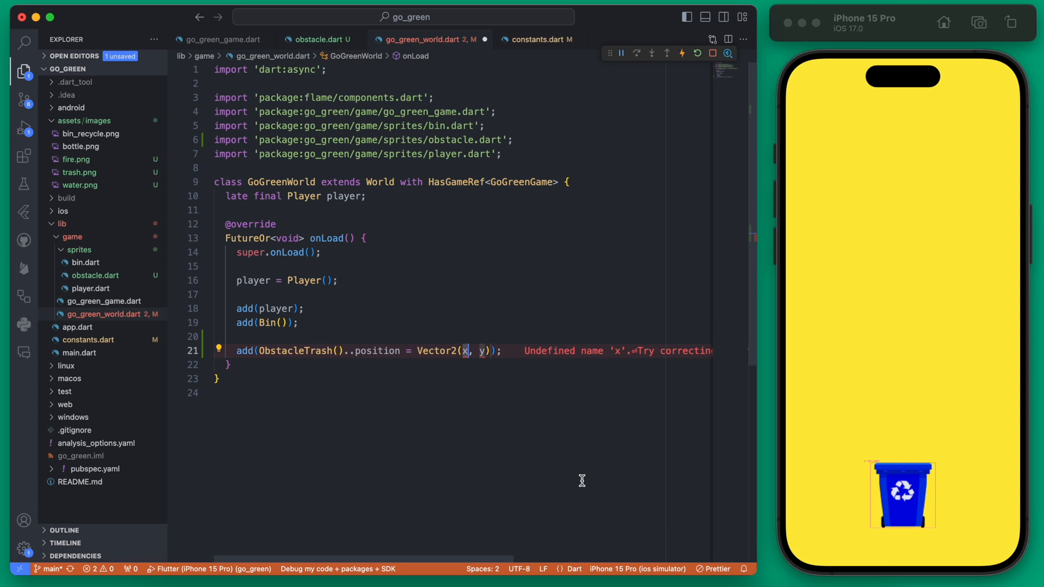
{"action": "type", "text": "0"}
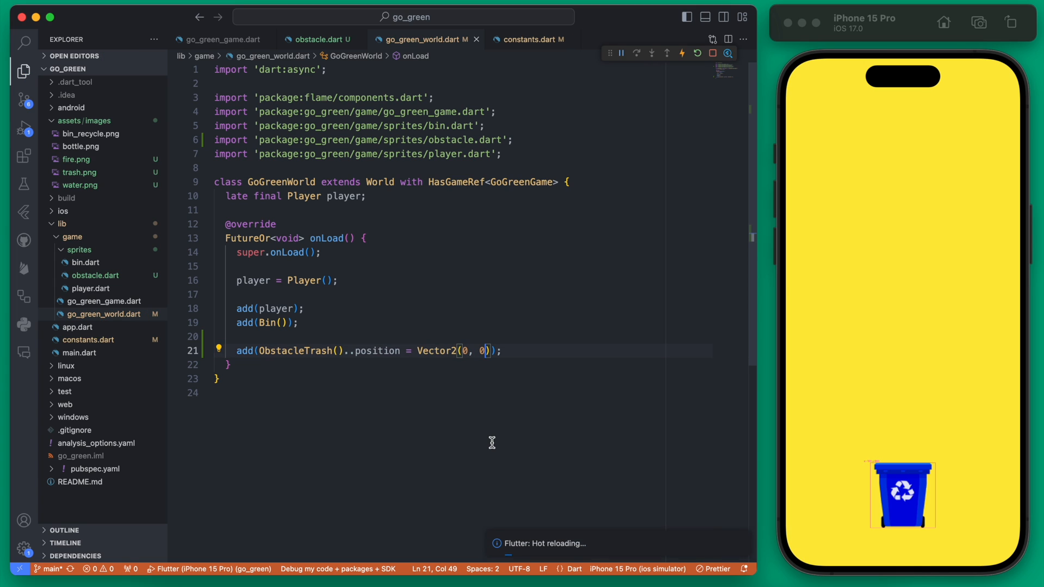
{"action": "left_click", "coordinate": [697, 53]}
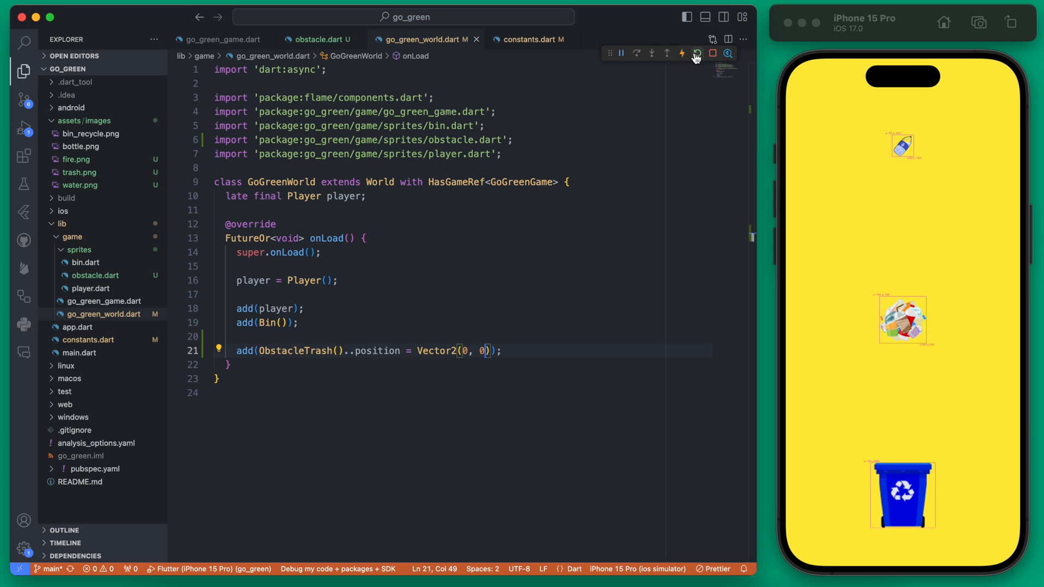
{"action": "left_click", "coordinate": [698, 54]}
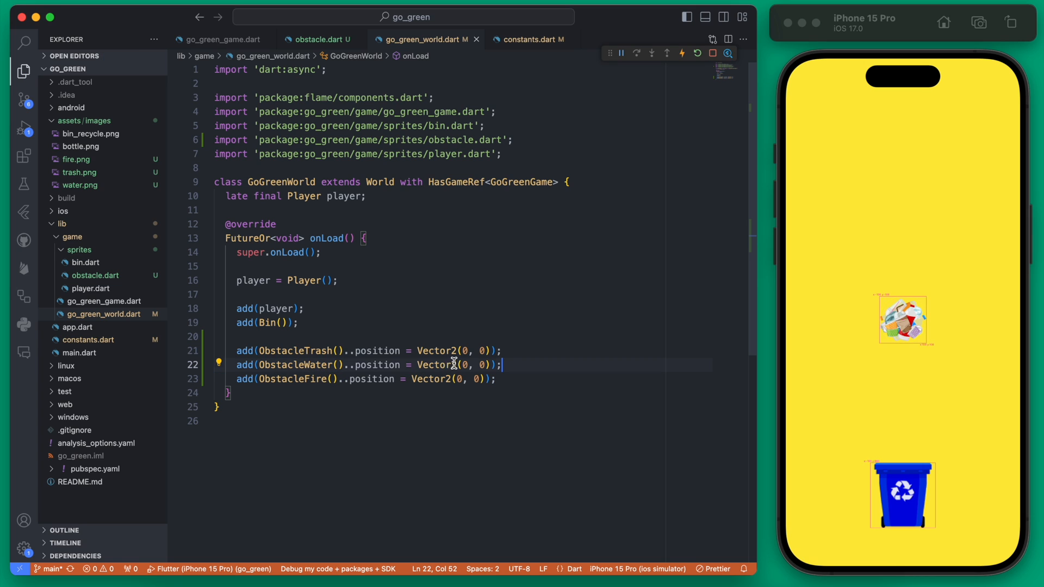
{"action": "mouse_move", "coordinate": [435, 446]}
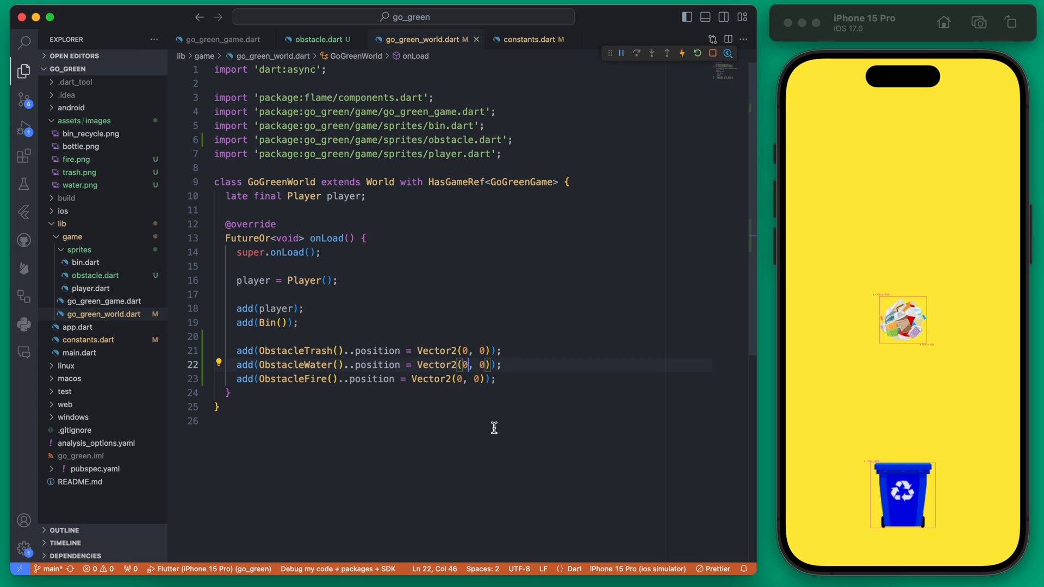
Step: Place ObstacleWater and ObstacleFire at Vector2(-obstacleSize * 2, 0) and Vector2(obstacleSize * 2, 0)
{"action": "type", "text": "obstacleSize * 2"}
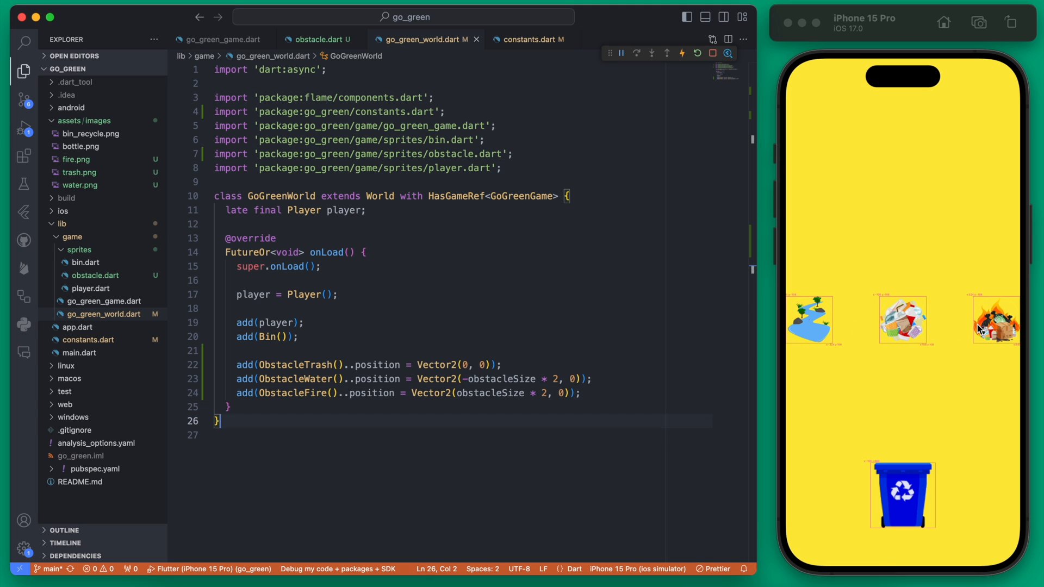
{"action": "mouse_move", "coordinate": [836, 269]}
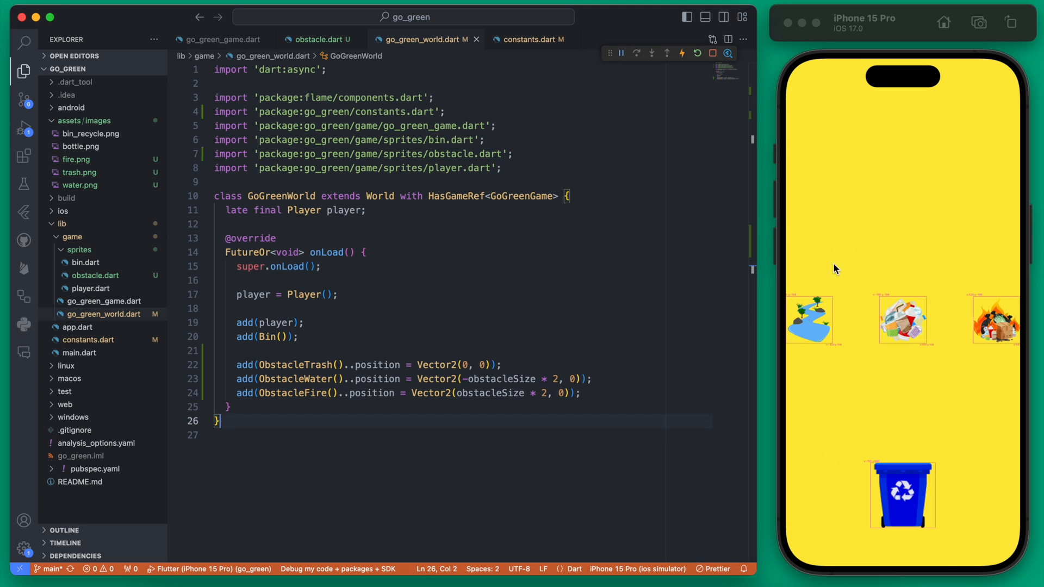
{"action": "left_click", "coordinate": [300, 336]}
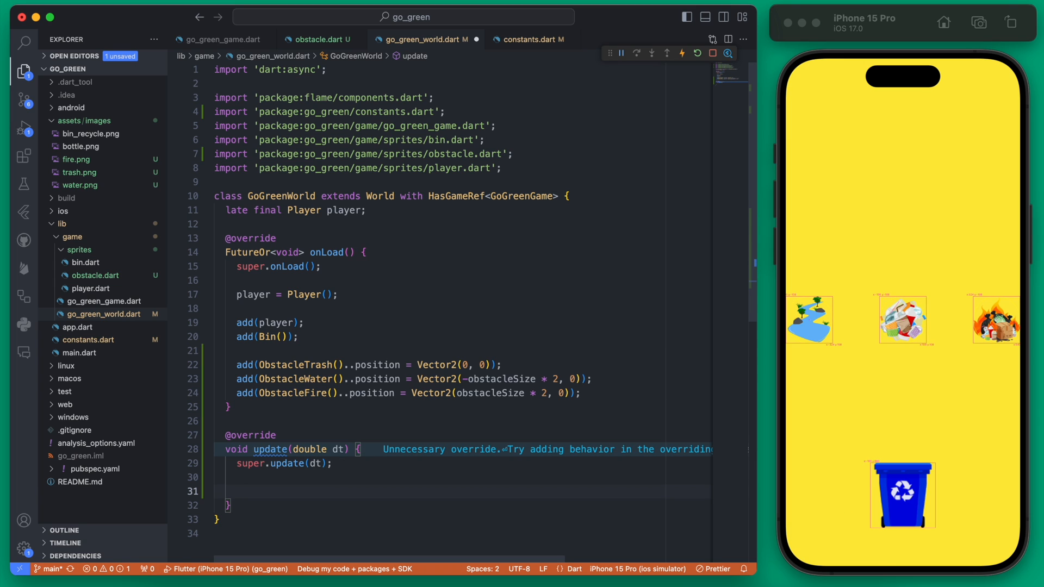
Step: In update(), begin children.whereType<Obstacle>() to loop over every obstacle child
{"action": "type", "text": "children"}
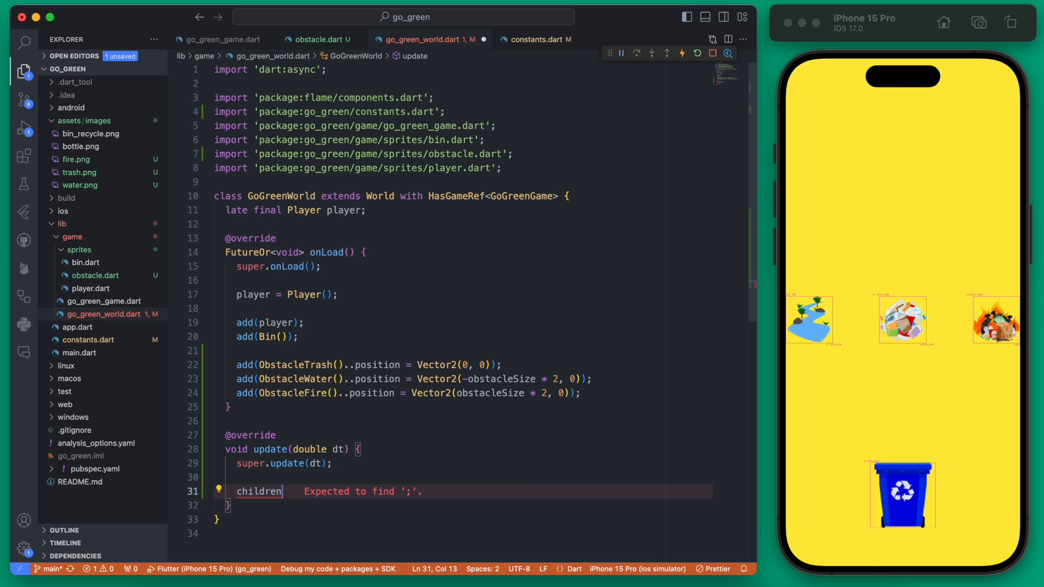
{"action": "type", "text": ".whereType("}
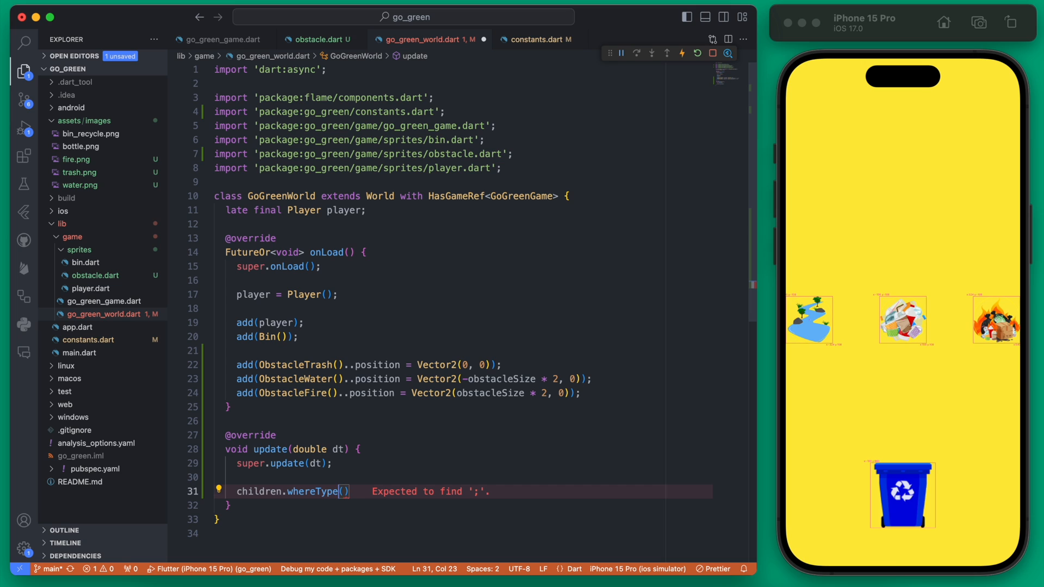
{"action": "type", "text": "<>"}
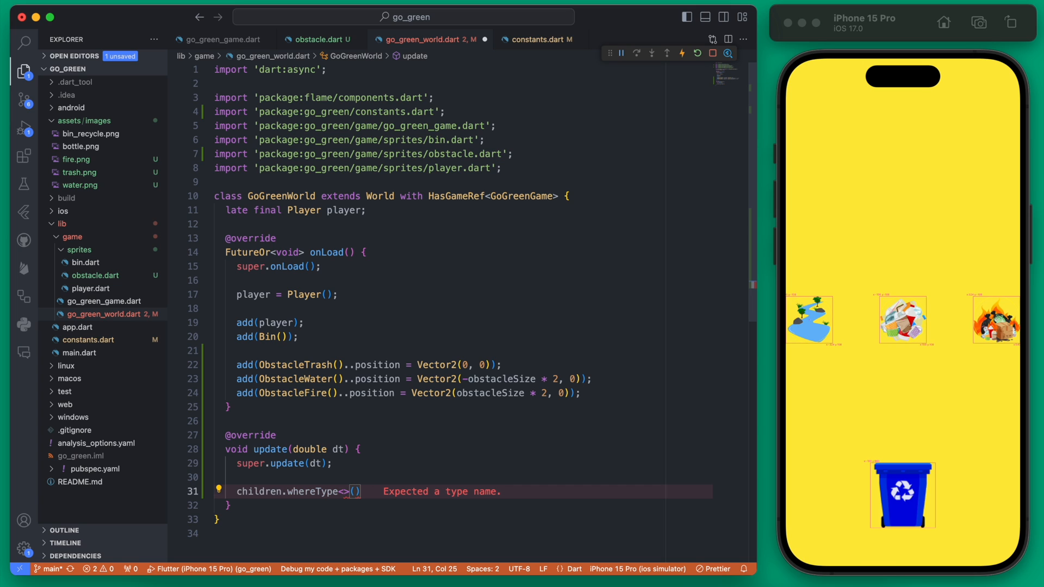
{"action": "type", "text": "Obst"}
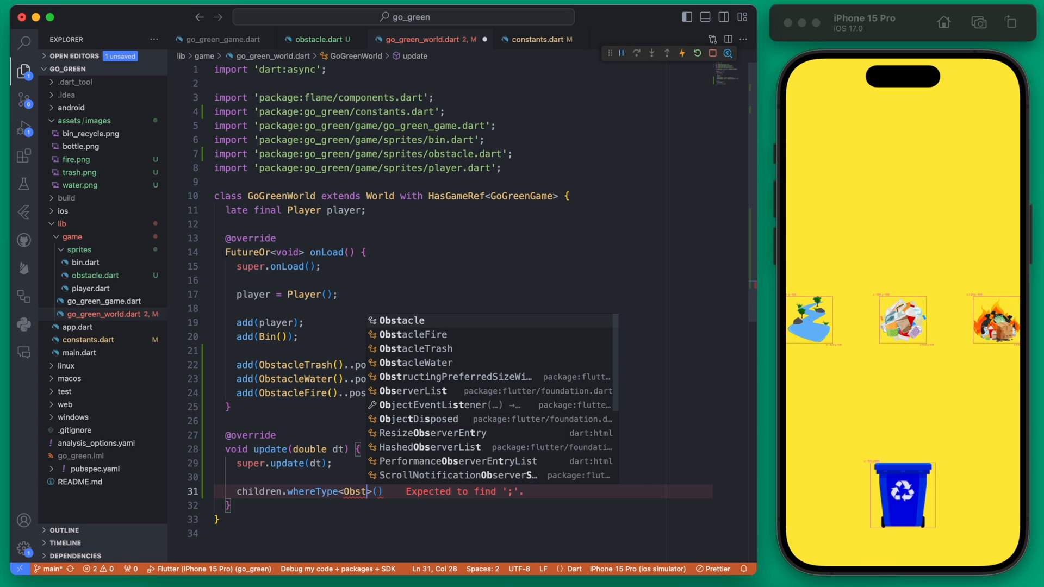
{"action": "left_click", "coordinate": [402, 320]}
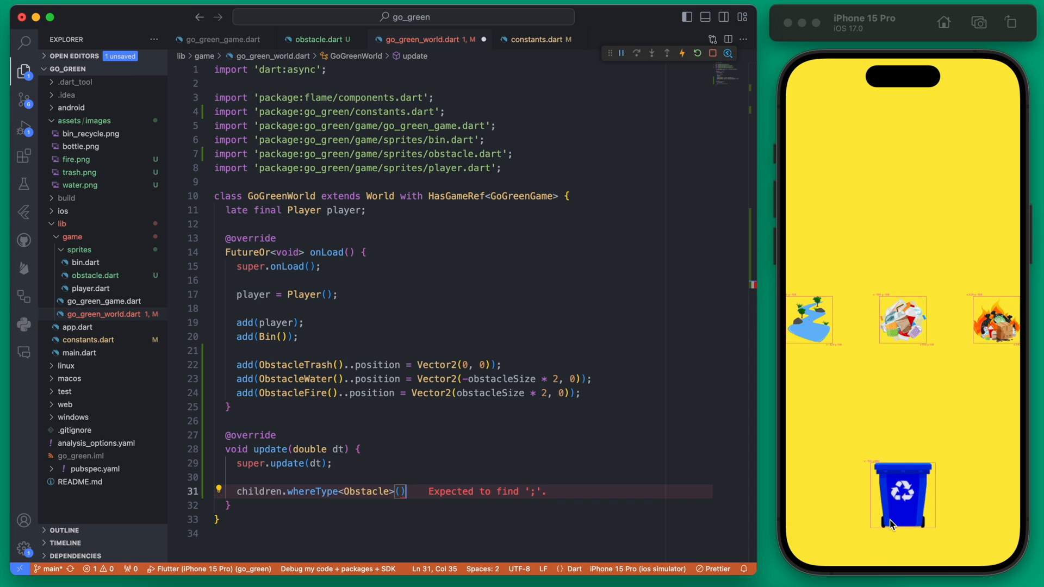
{"action": "mouse_move", "coordinate": [898, 461]}
{"action": "type", "text": ".forEach((element) {"}
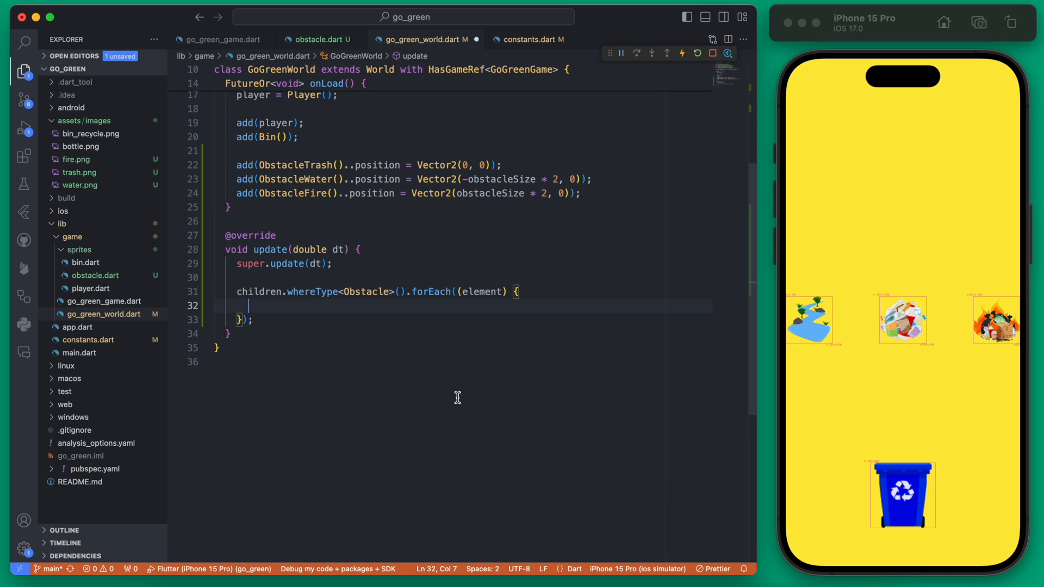
{"action": "mouse_move", "coordinate": [1005, 423]}
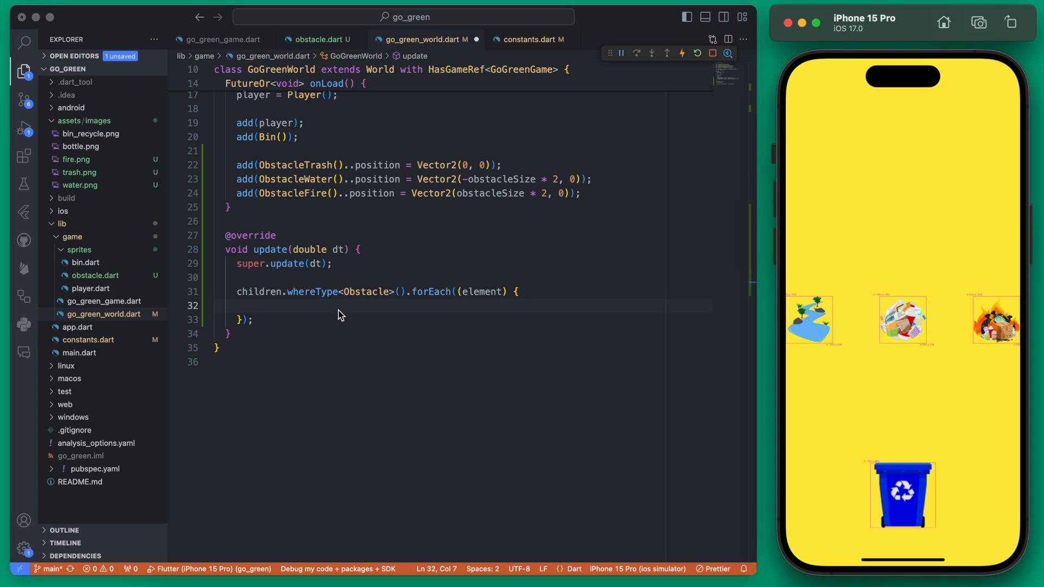
Step: Inside the forEach, decrease each obstacle.position.y by dt times the speed so obstacles rise each update
{"action": "type", "text": "o"}
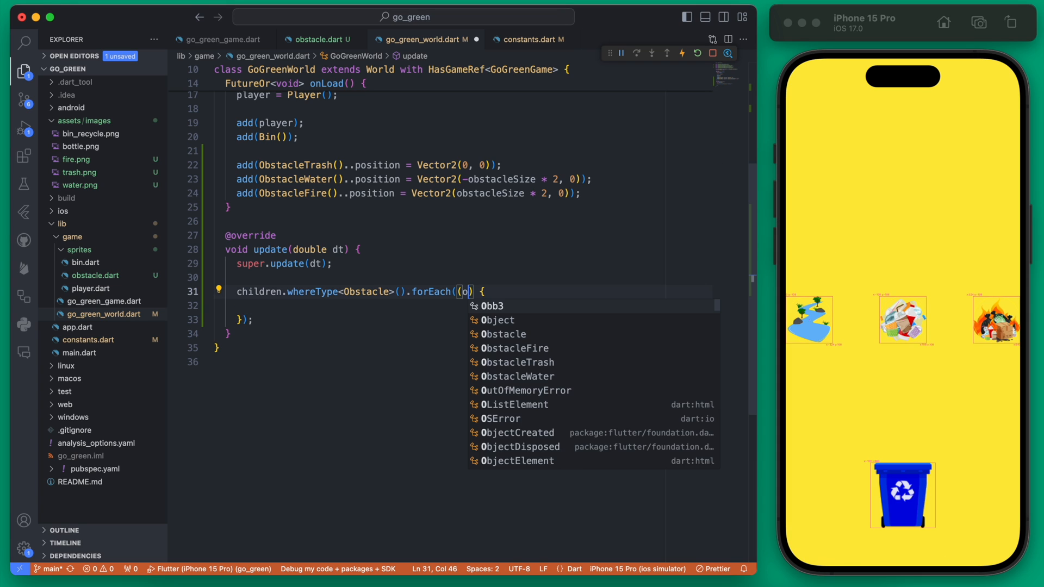
{"action": "type", "text": "bstacle"}
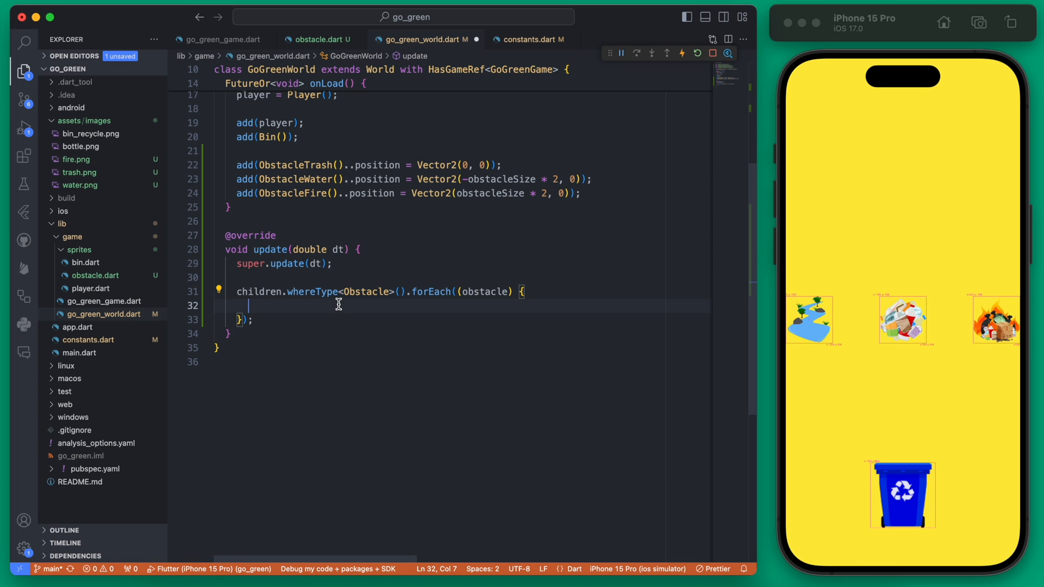
{"action": "type", "text": "obstacle"}
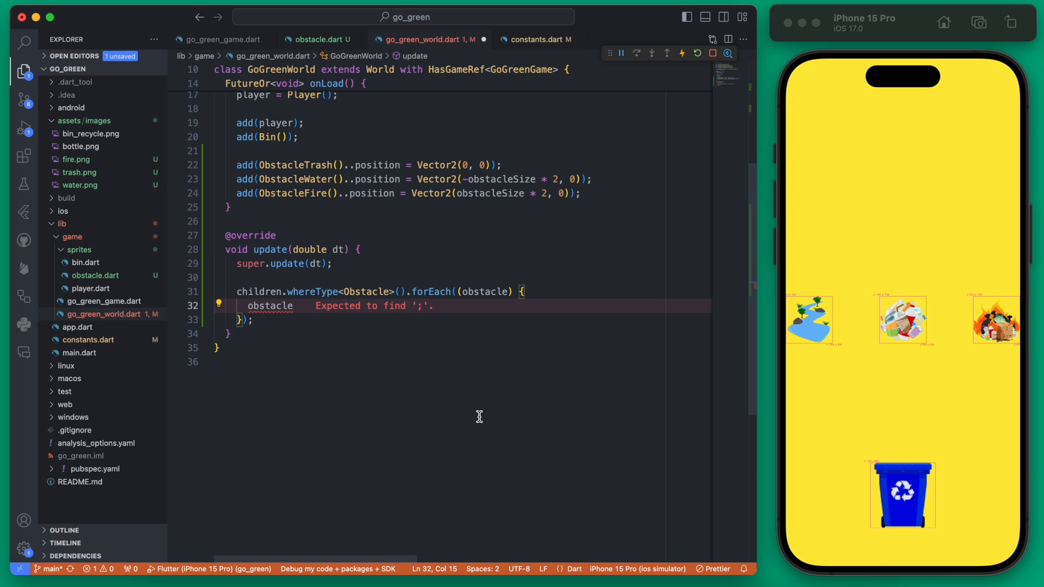
{"action": "type", "text": ".position.y -= ("}
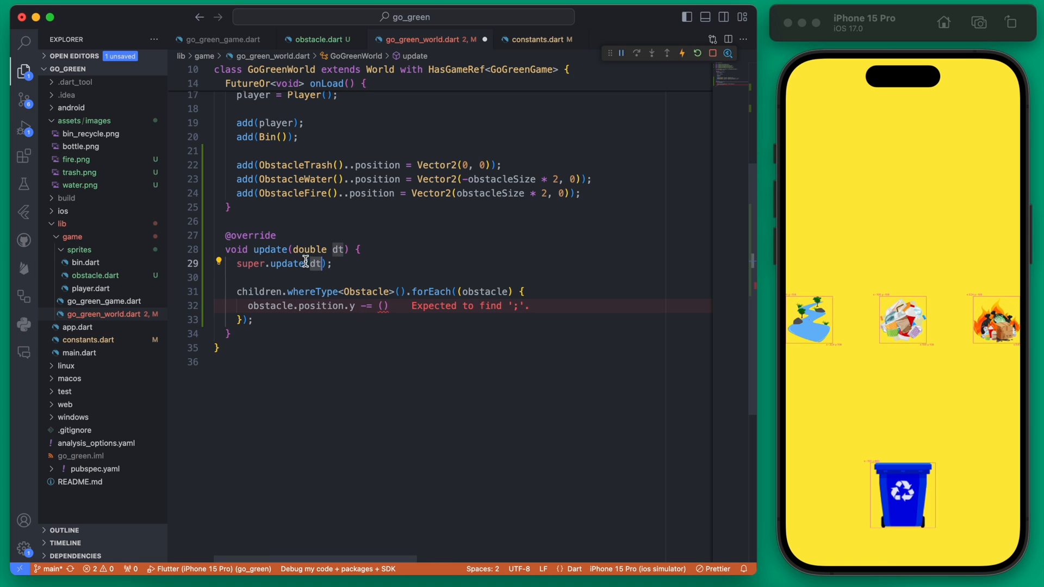
{"action": "mouse_move", "coordinate": [340, 249]}
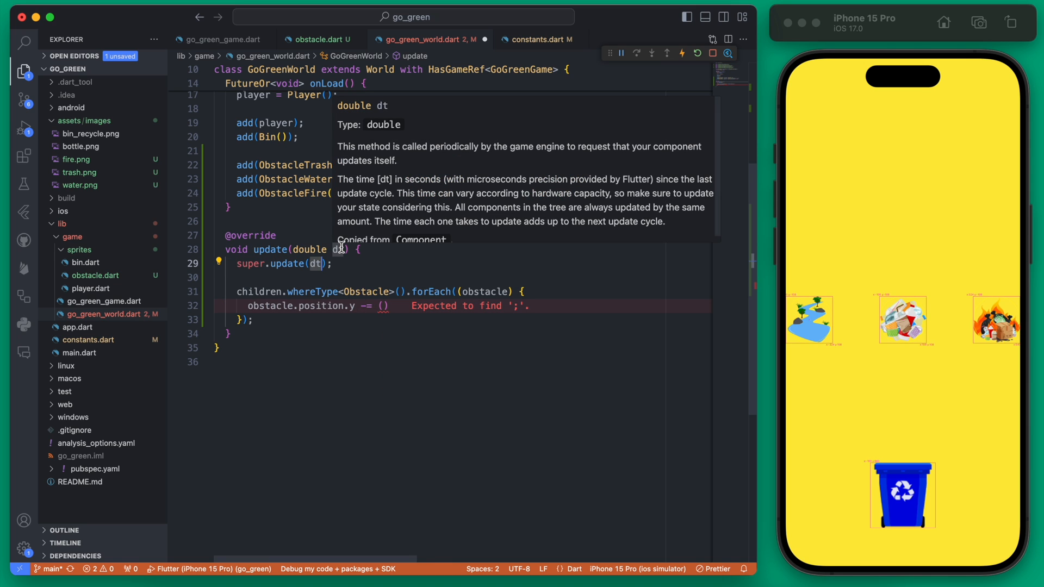
{"action": "type", "text": "dt"}
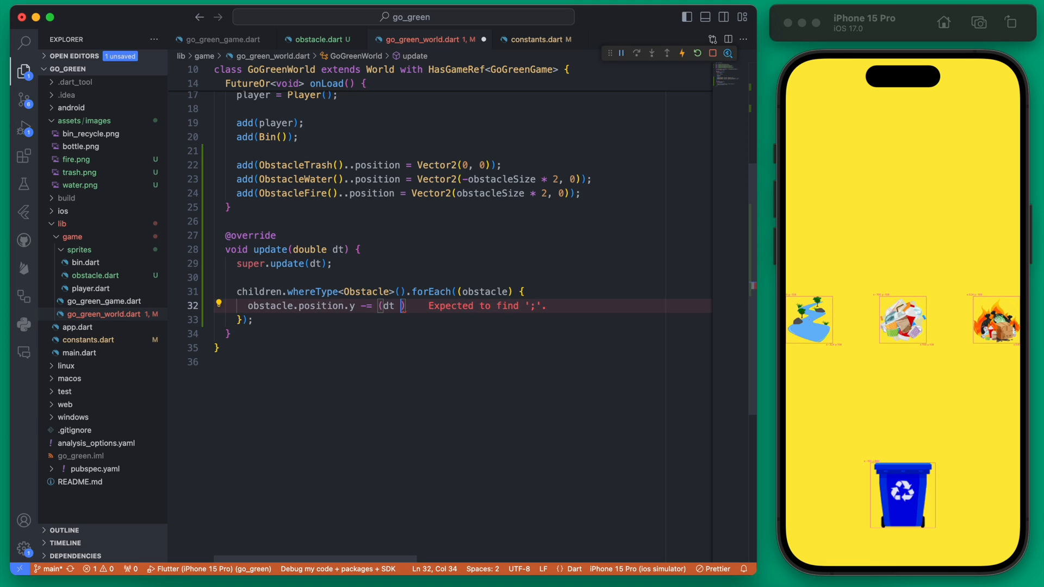
{"action": "type", "text": "*"}
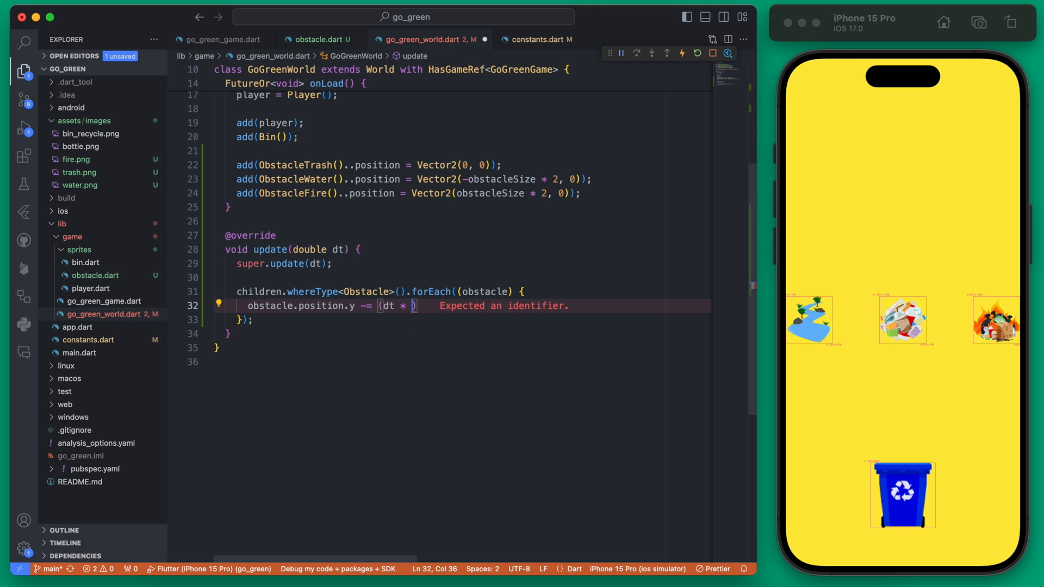
{"action": "type", "text": "5"}
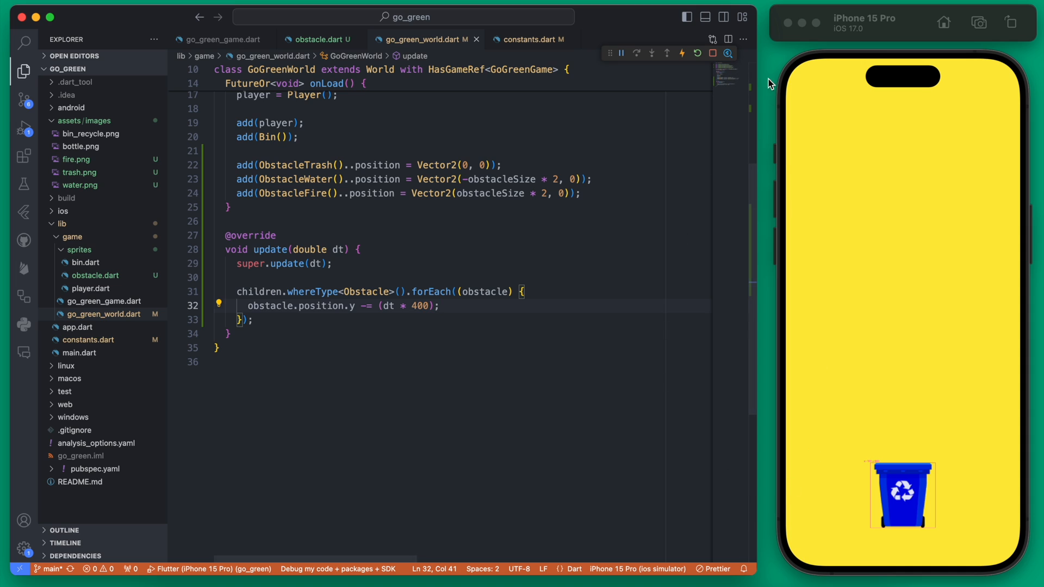
{"action": "key", "text": "enter"}
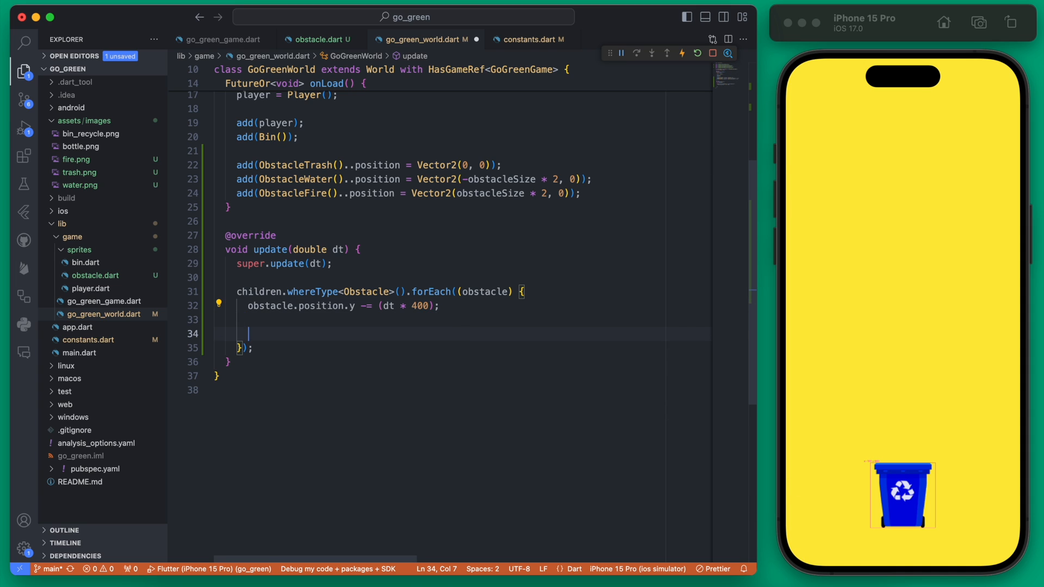
Step: Add if (obstacle.position.y < -(gameRef.size.y / 2)) resetting the obstacle to half the screen height below
{"action": "type", "text": "if"}
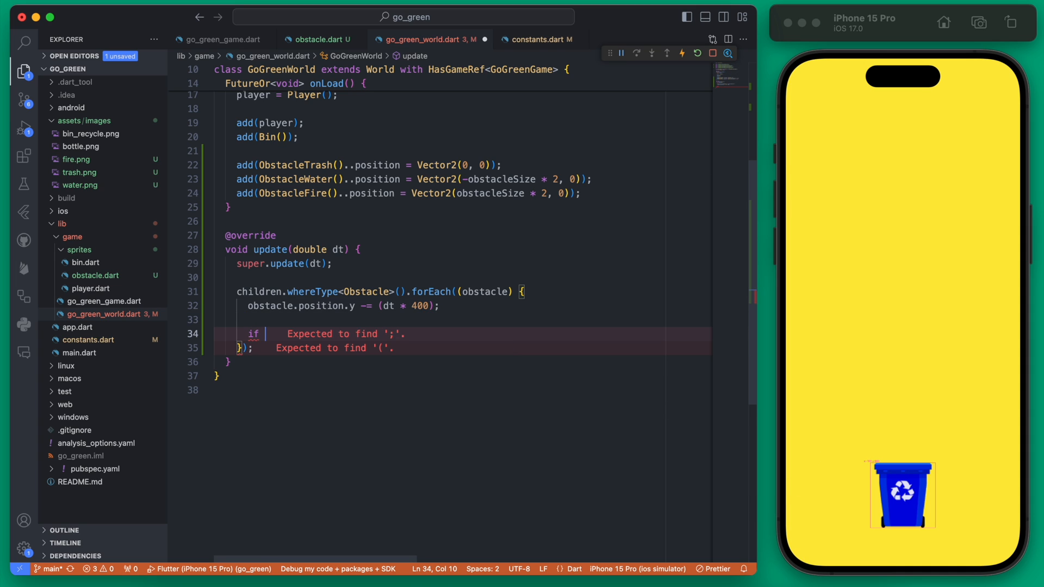
{"action": "type", "text": "()"}
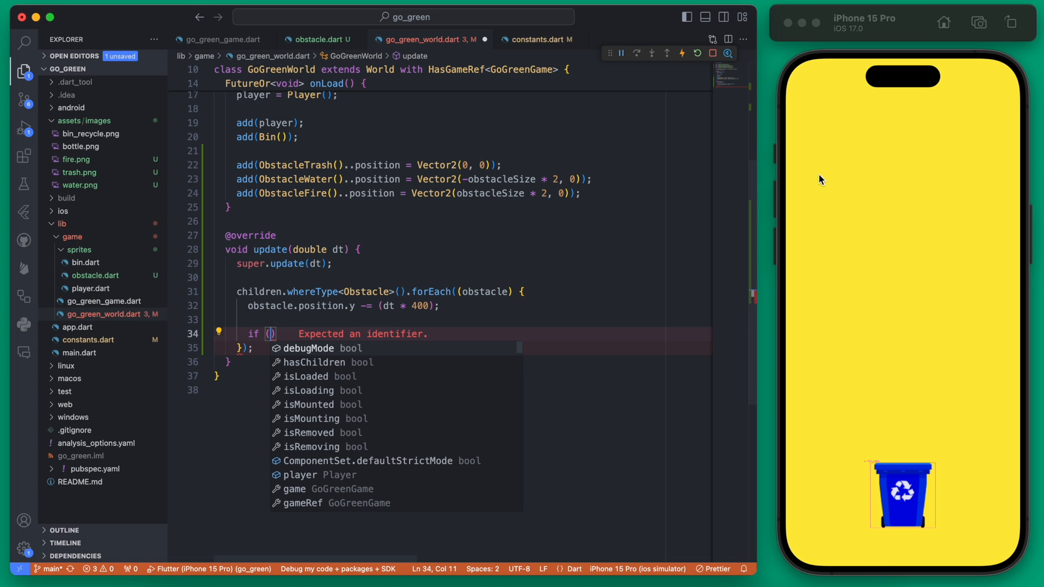
{"action": "mouse_move", "coordinate": [373, 338]}
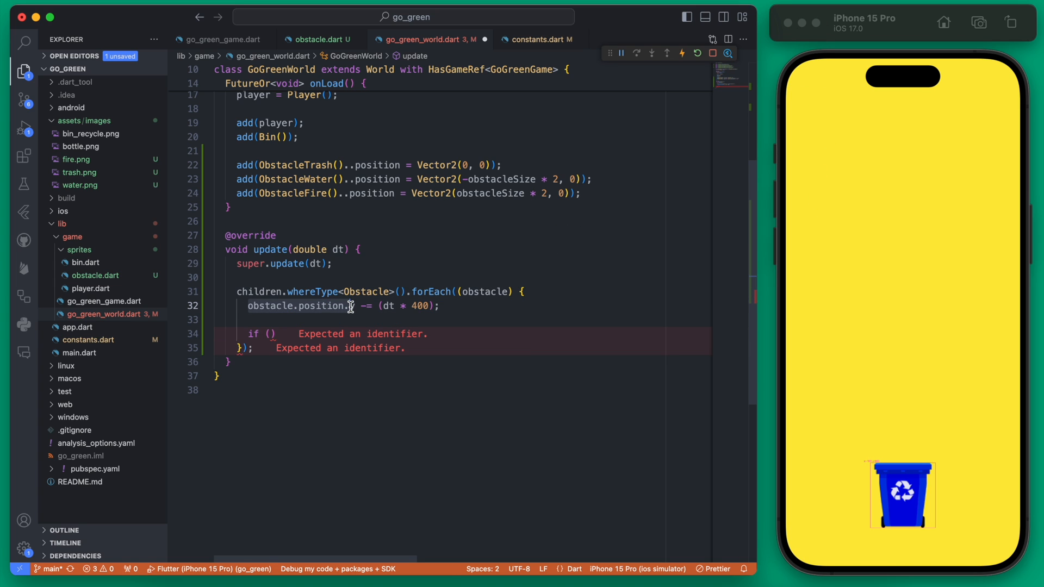
{"action": "type", "text": "obstacle.position.y"}
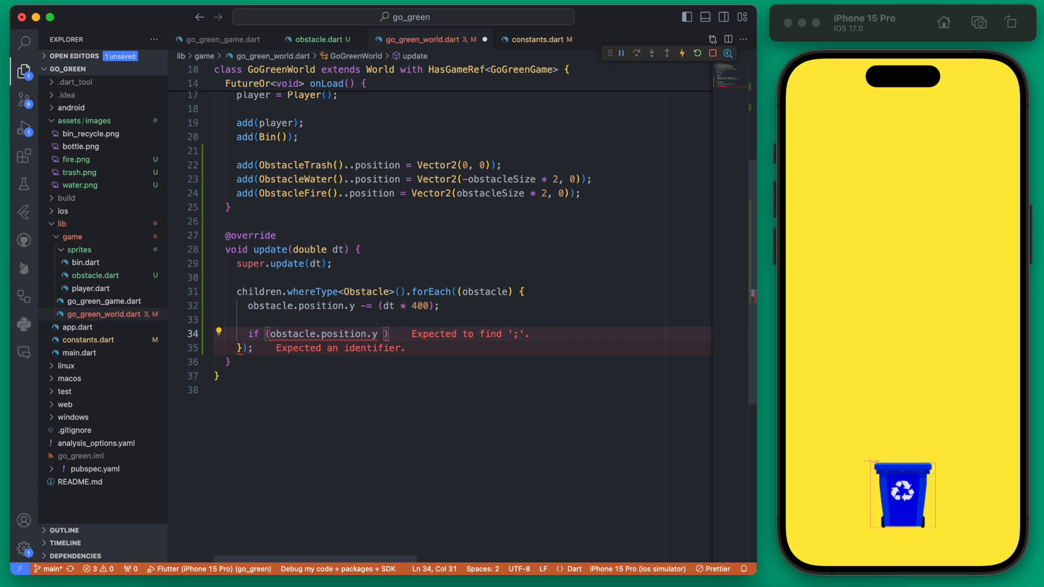
{"action": "type", "text": "< - ("}
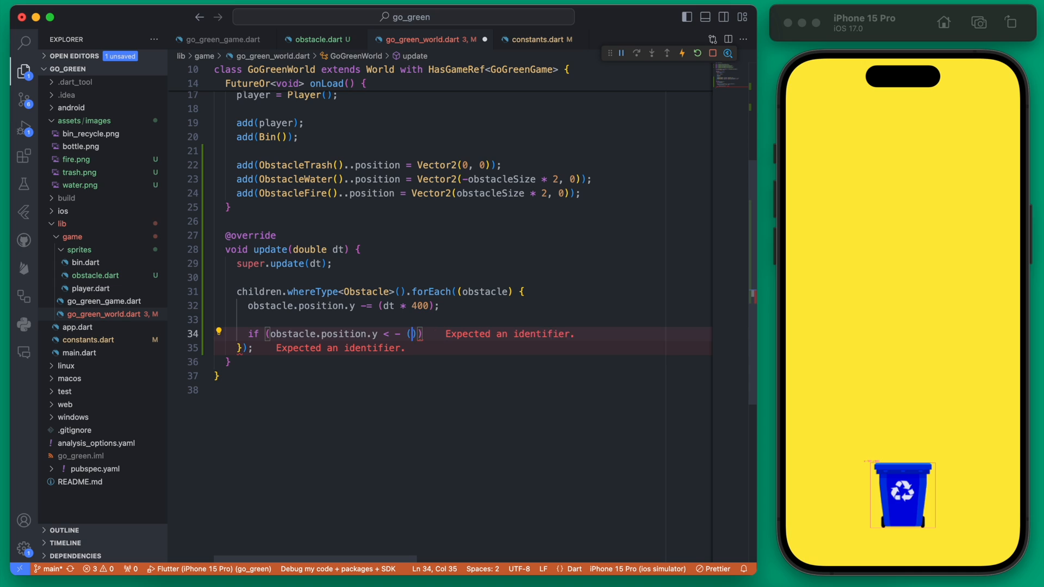
{"action": "type", "text": "gameRef.size."}
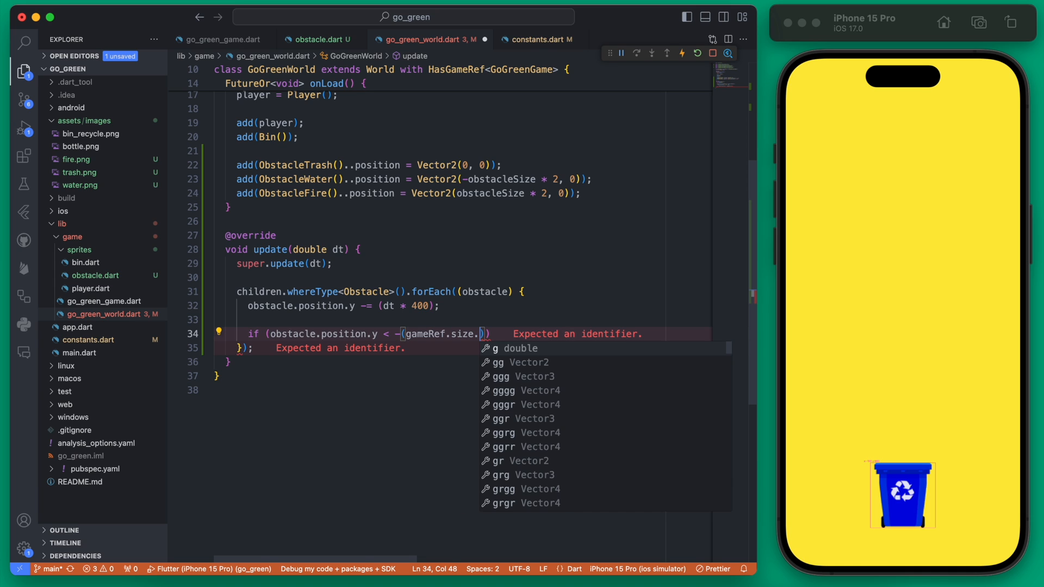
{"action": "type", "text": "y"}
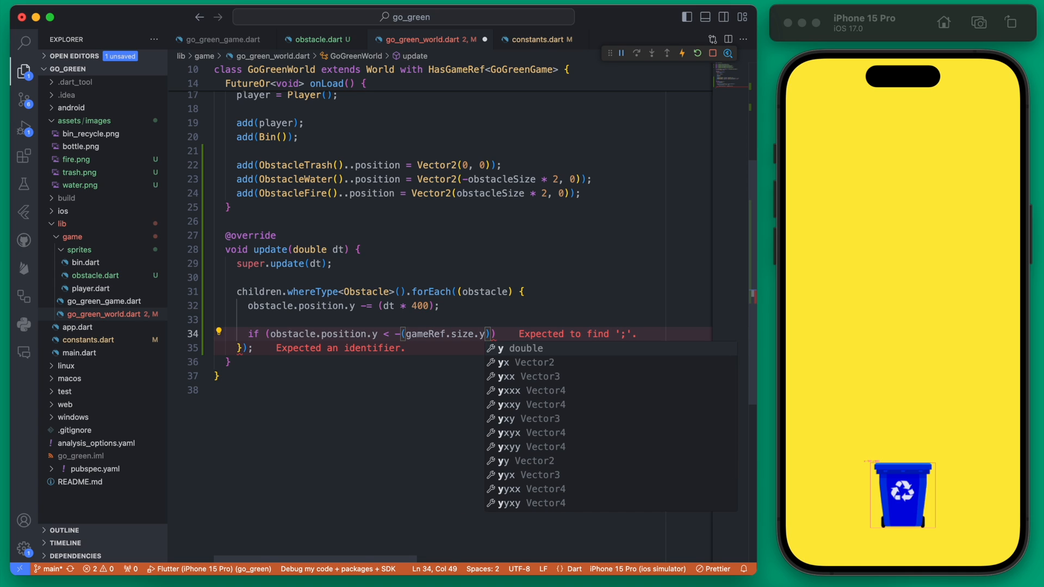
{"action": "type", "text": "/ 2"}
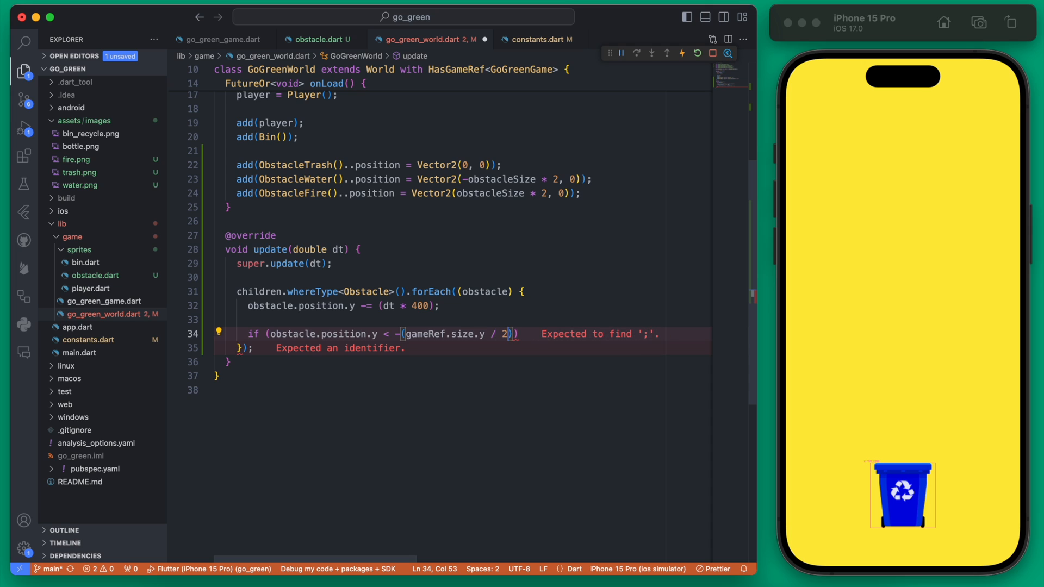
{"action": "mouse_move", "coordinate": [885, 113]}
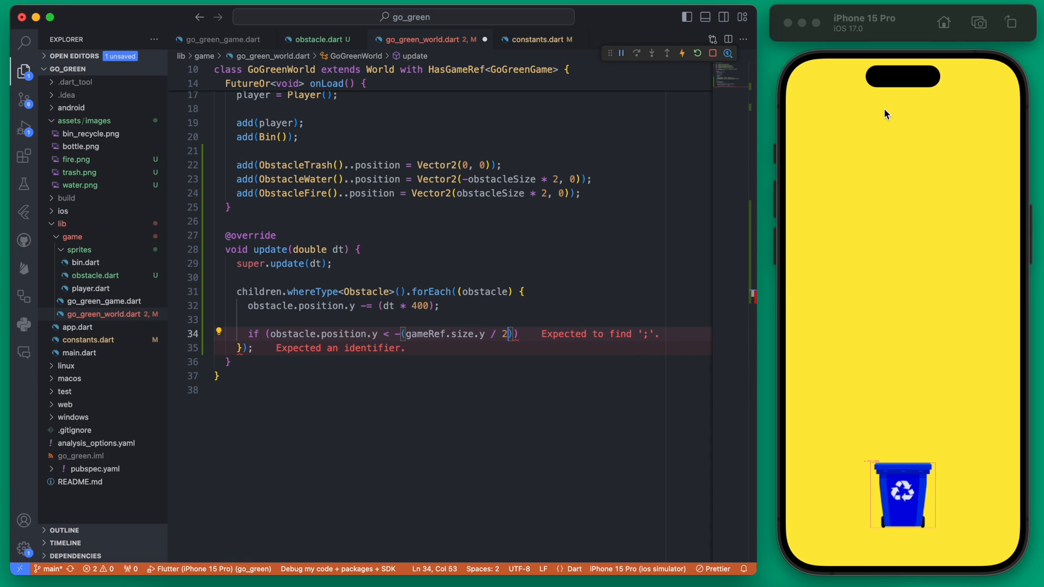
{"action": "mouse_move", "coordinate": [903, 135]}
{"action": "type", "text": "obstacle.position.y ="}
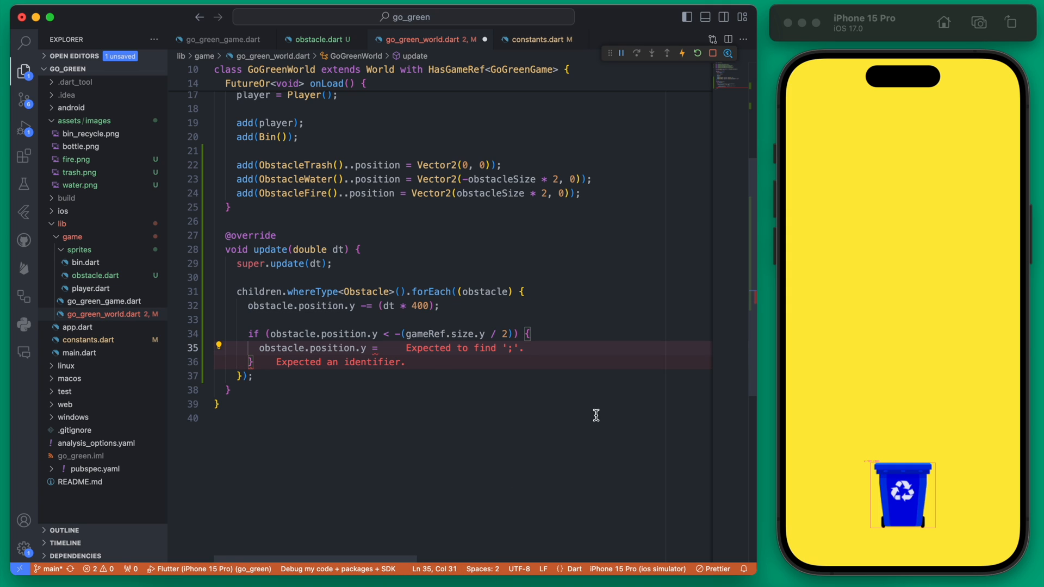
{"action": "left_click", "coordinate": [233, 418]}
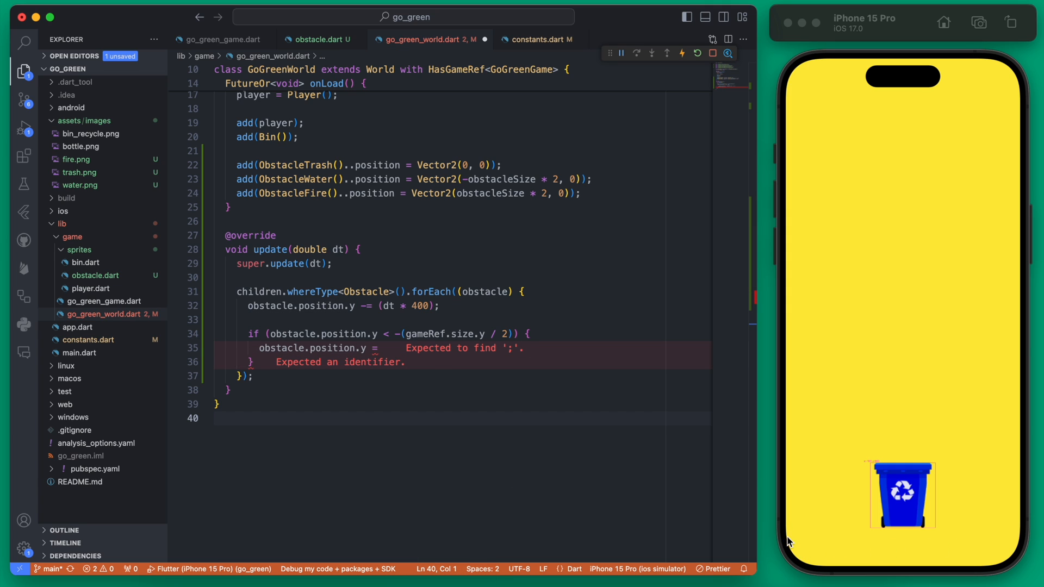
{"action": "mouse_move", "coordinate": [873, 573]}
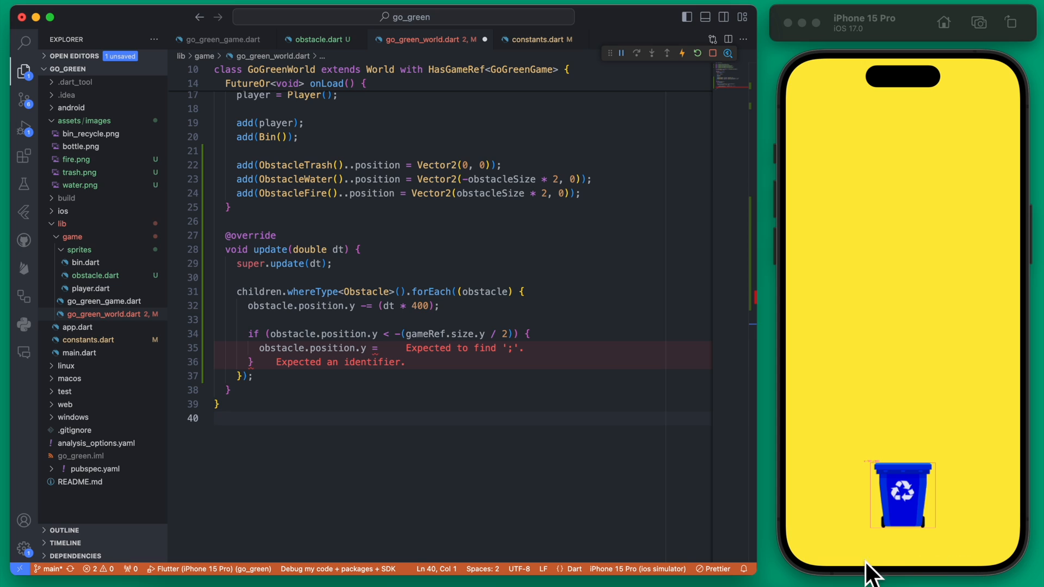
{"action": "left_click", "coordinate": [406, 334]}
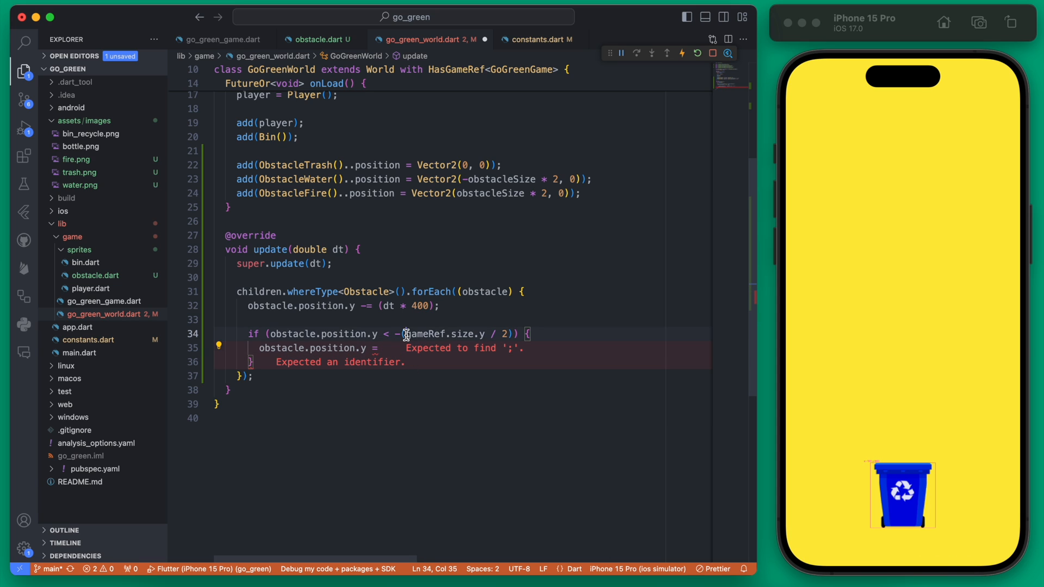
{"action": "mouse_move", "coordinate": [405, 334]}
{"action": "type", "text": " gameRef.size.y / 2;"}
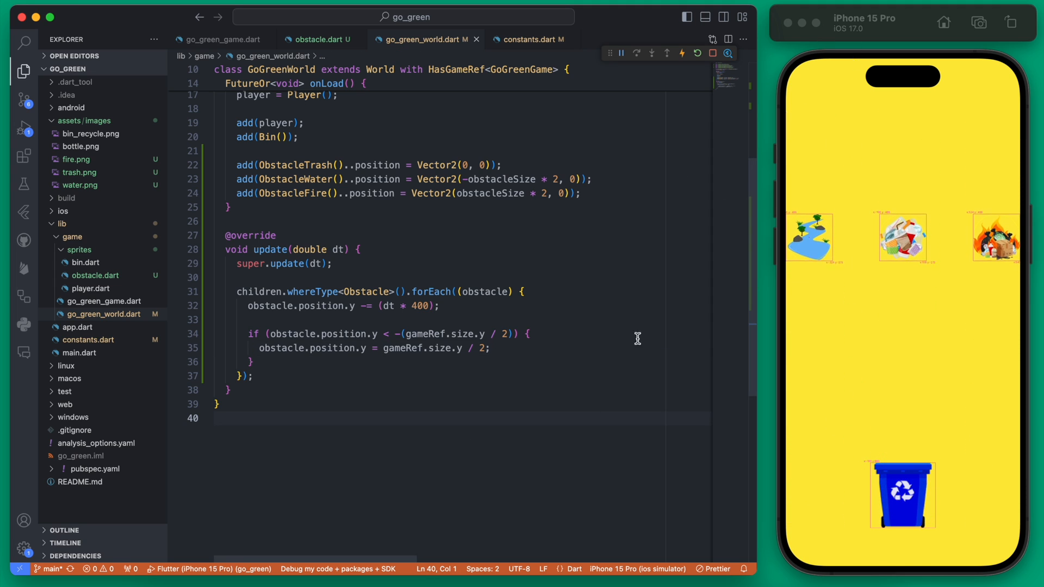
Step: Define const extendedHeight = gameHeight * 4; in constants.dart and save
{"action": "type", "text": "const"}
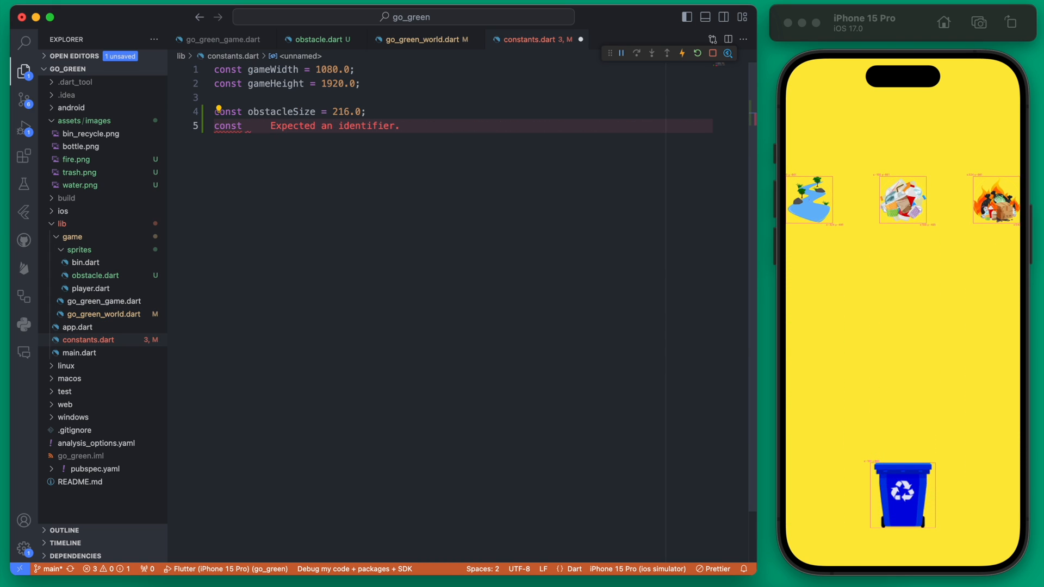
{"action": "type", "text": "e"}
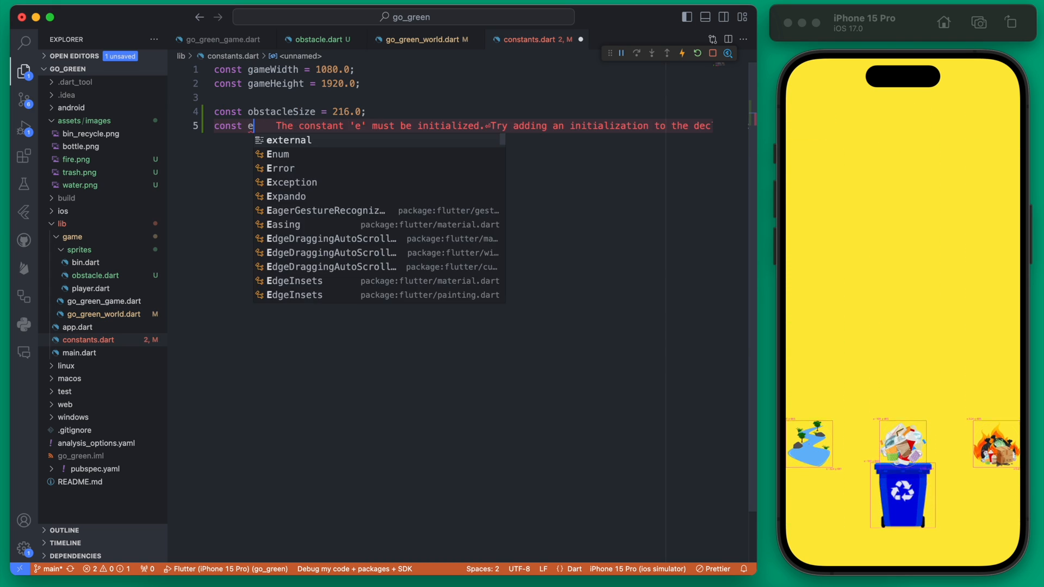
{"action": "type", "text": "xtendedHeight ="}
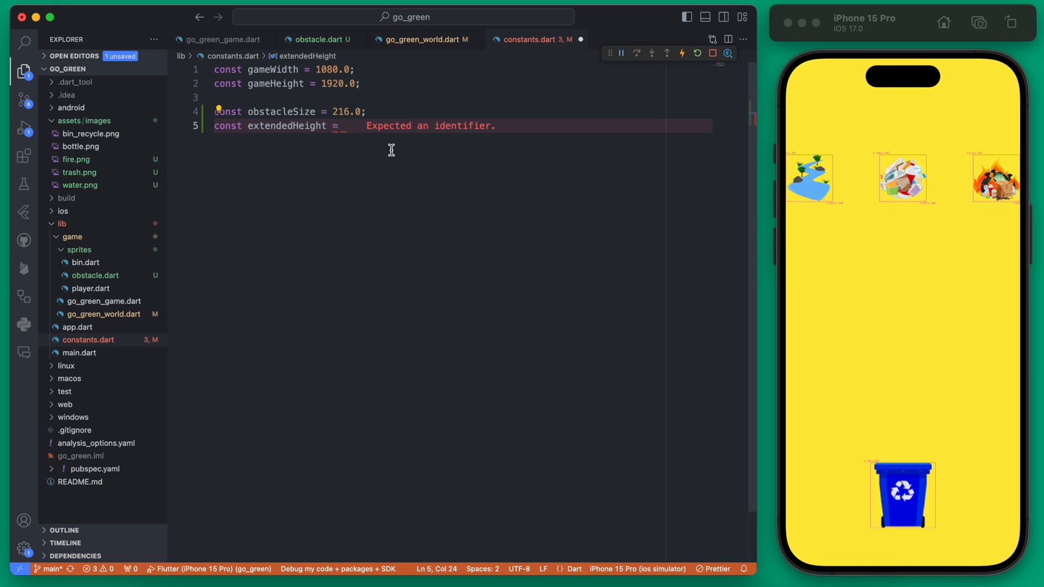
{"action": "type", "text": "gameHeight * 4;"}
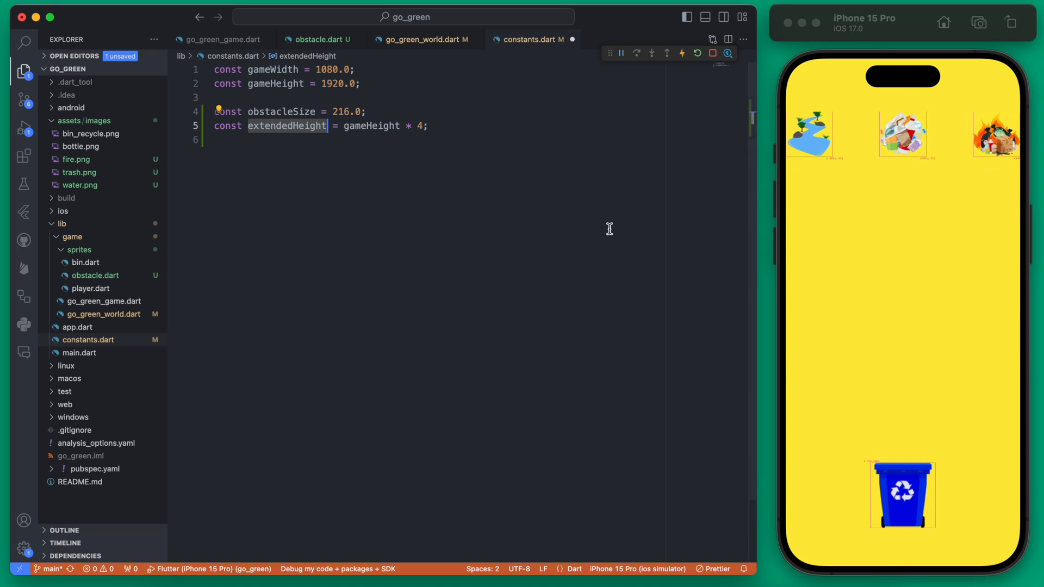
{"action": "left_click", "coordinate": [423, 126]}
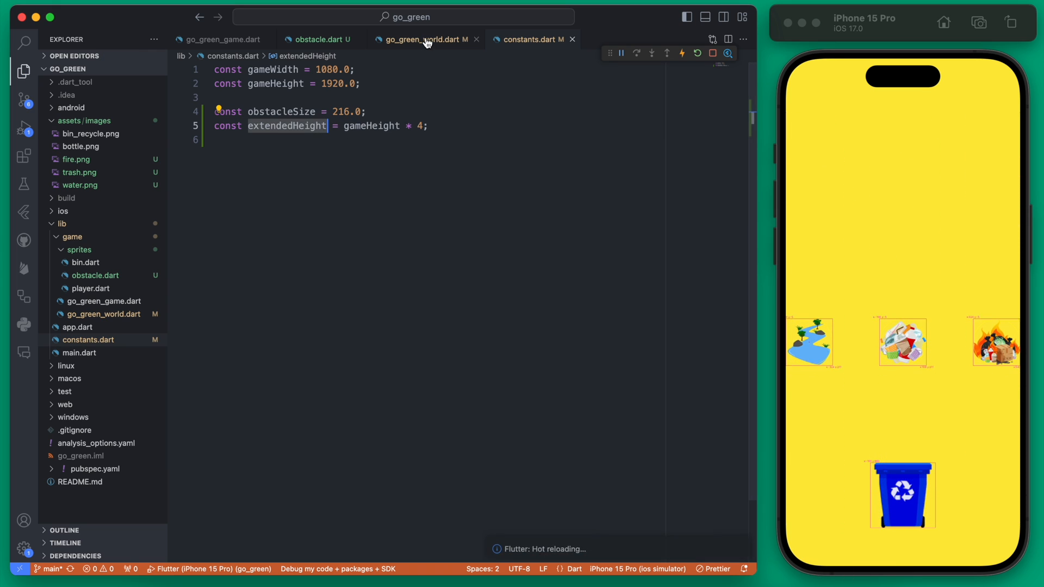
Step: In go_green_world.dart, reset looping obstacles to extendedHeight and select the three obstacle add lines
{"action": "left_click", "coordinate": [423, 39]}
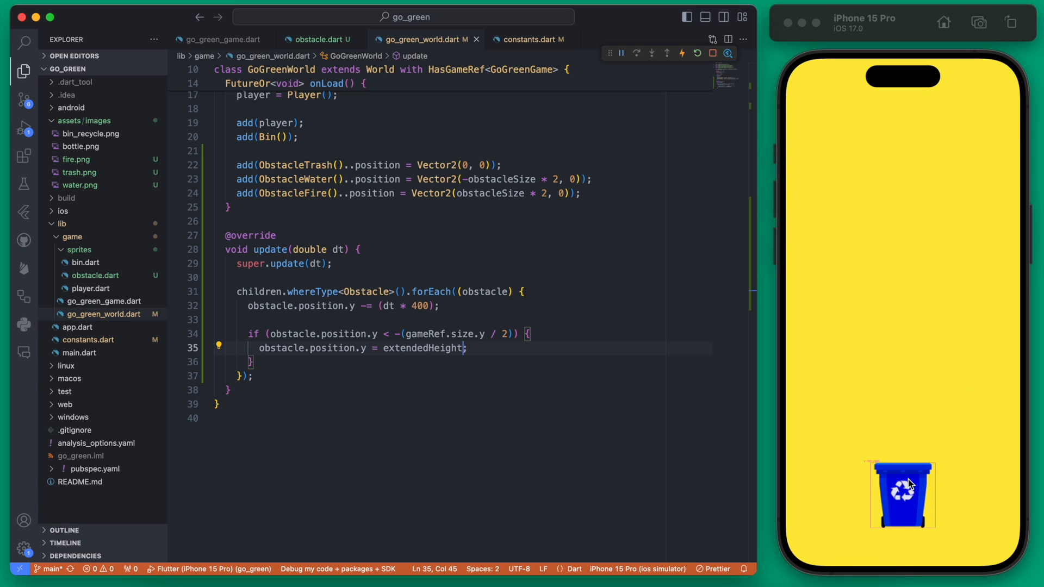
{"action": "mouse_move", "coordinate": [860, 135]}
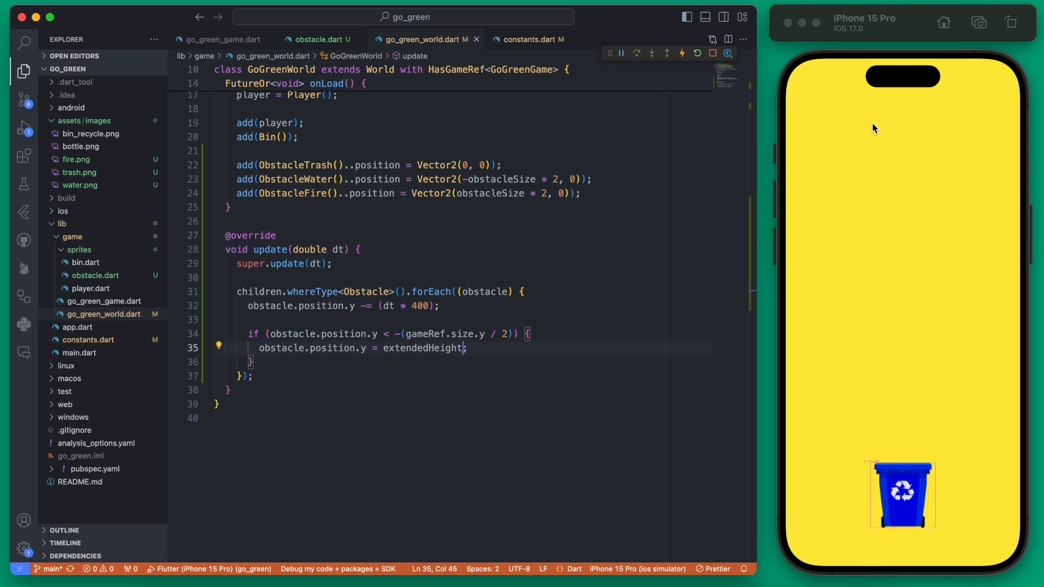
{"action": "mouse_move", "coordinate": [892, 439]}
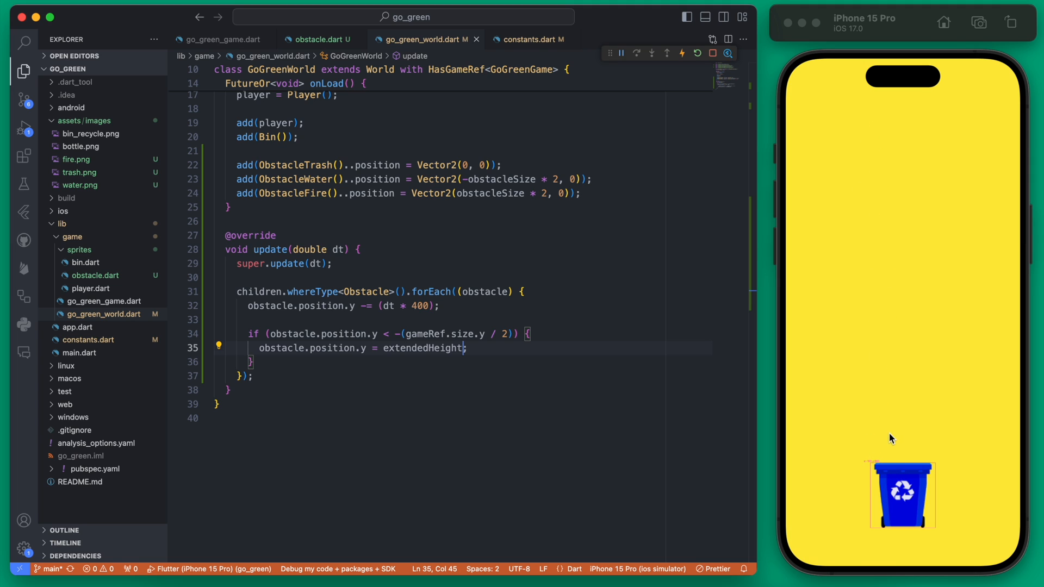
{"action": "mouse_move", "coordinate": [993, 556]}
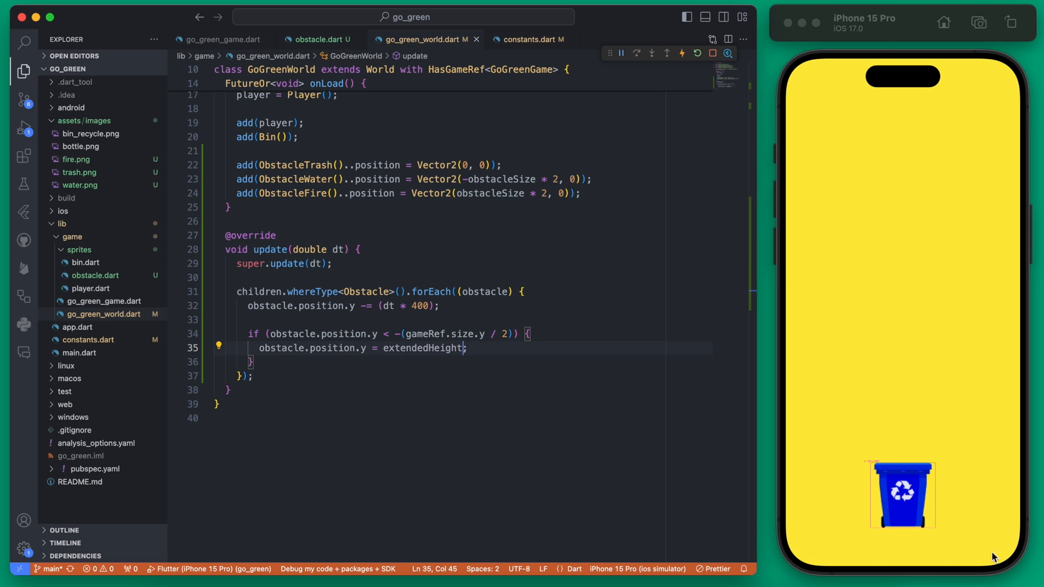
{"action": "mouse_move", "coordinate": [786, 398]}
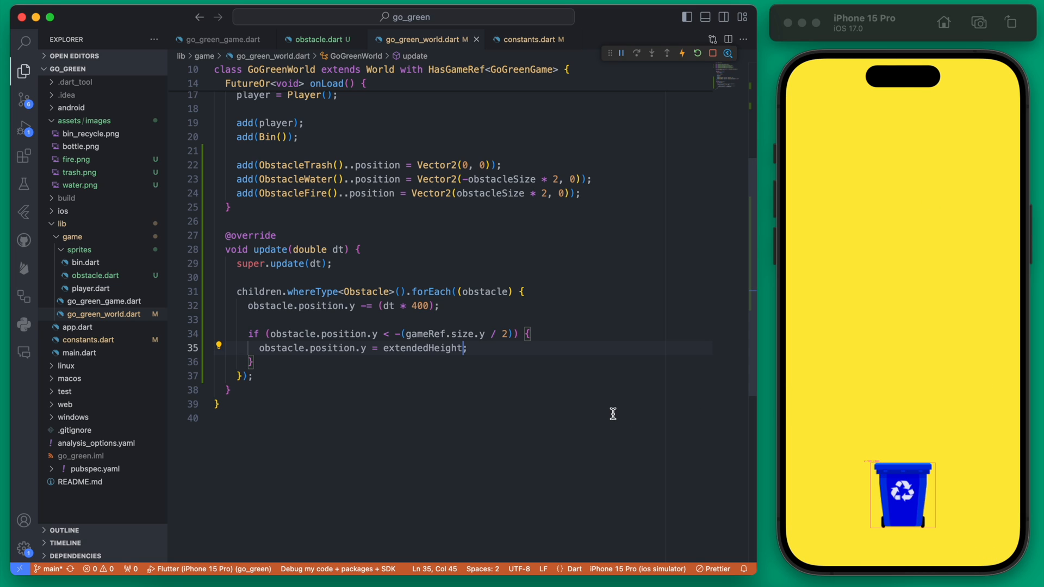
{"action": "left_click", "coordinate": [599, 203]}
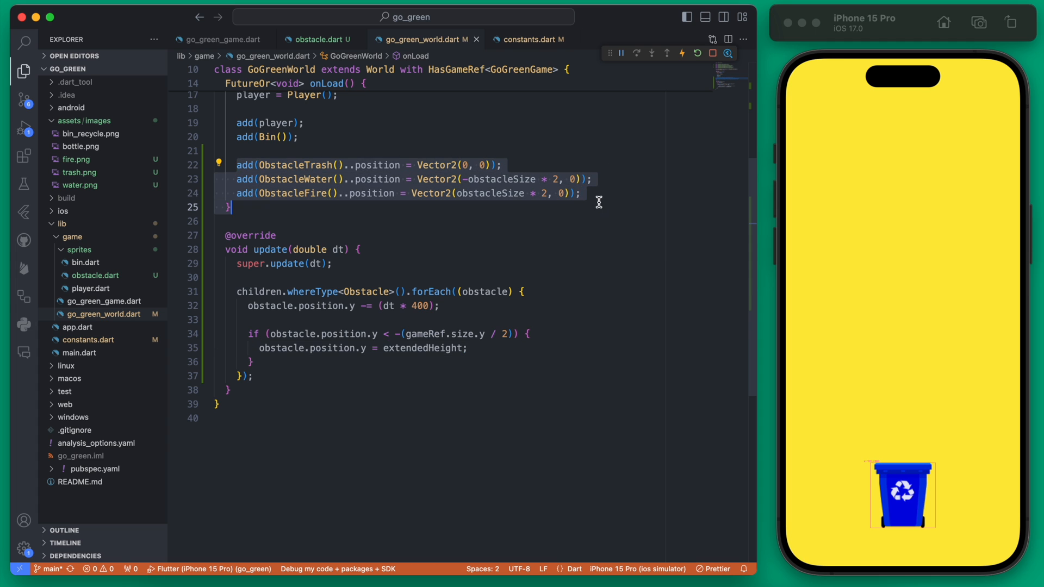